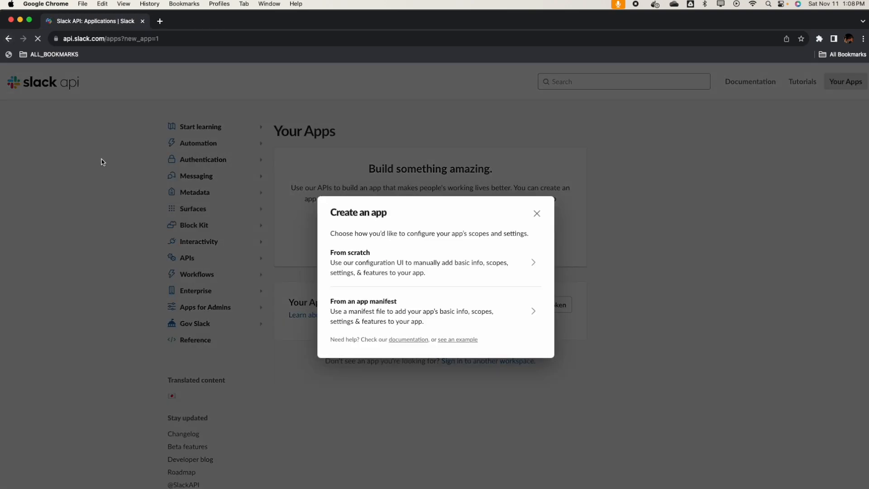
Create a from-scratch Slack app named argo-slack in the TechVidCloud workspace
left_click(349, 253)
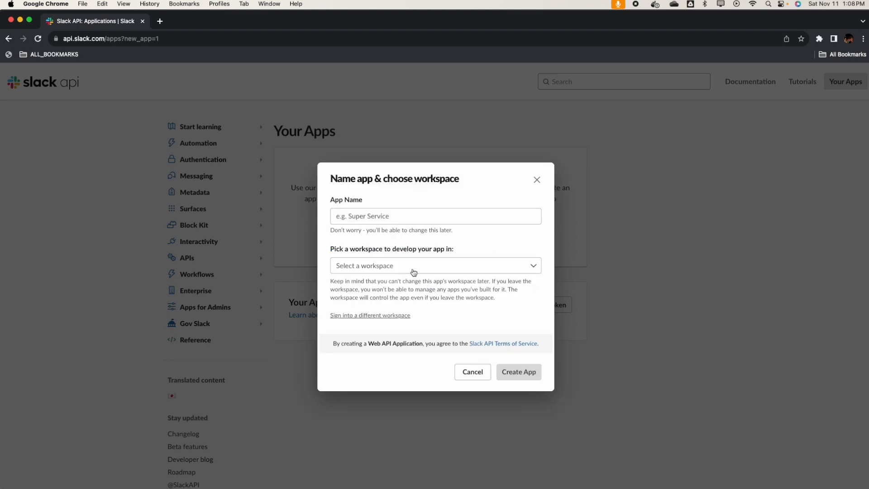
type("argo-slack")
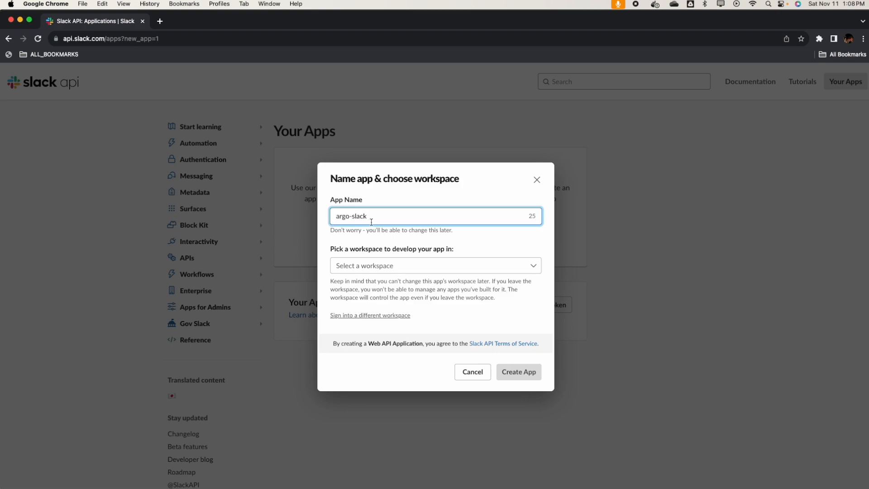
left_click(433, 265)
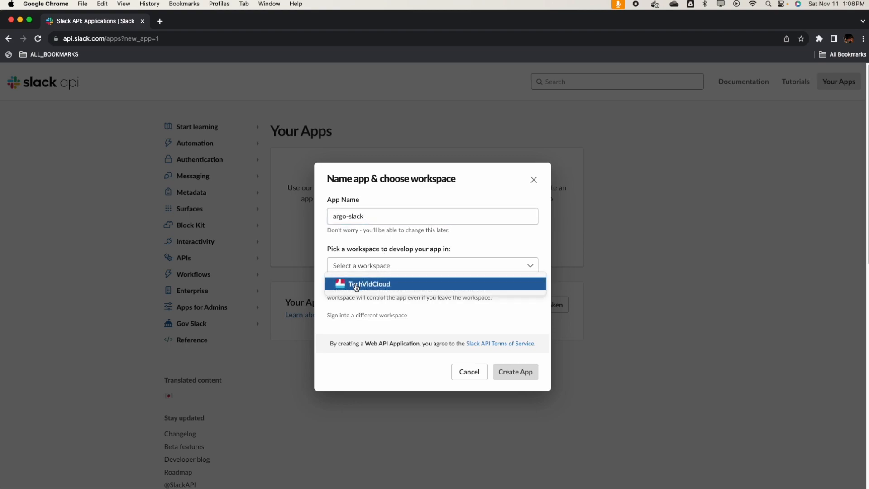
left_click(355, 284)
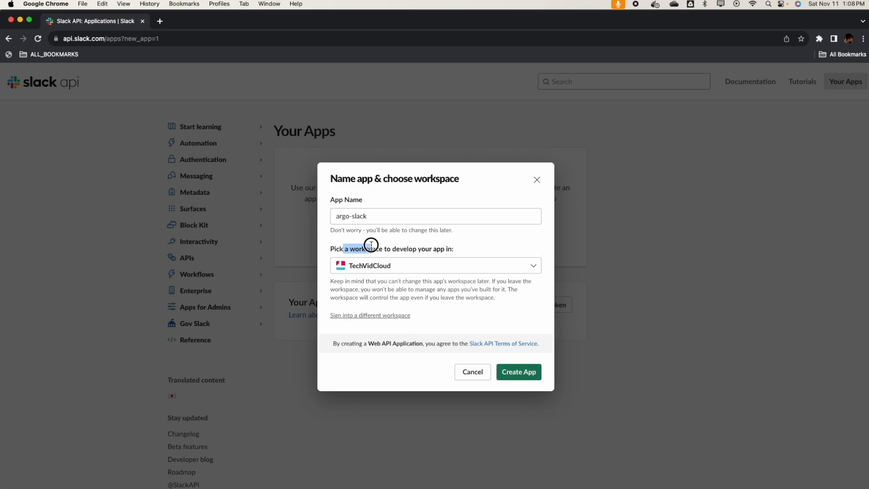
mouse_move(380, 284)
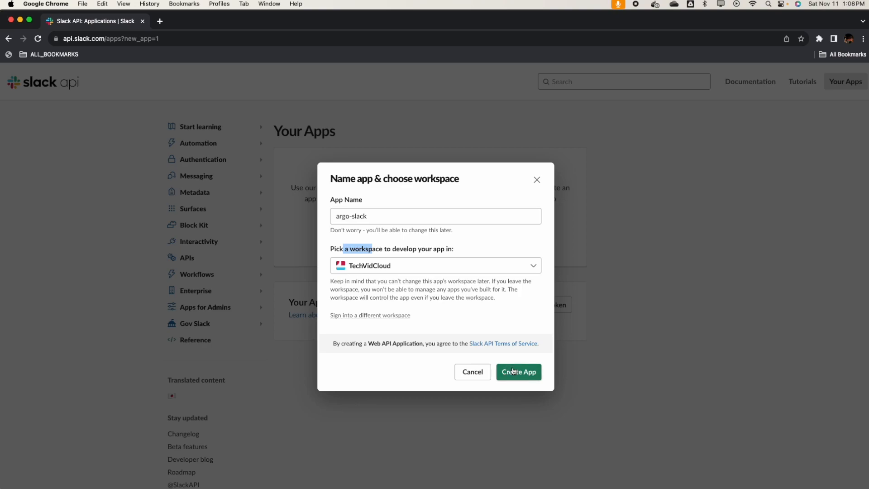
left_click(518, 371)
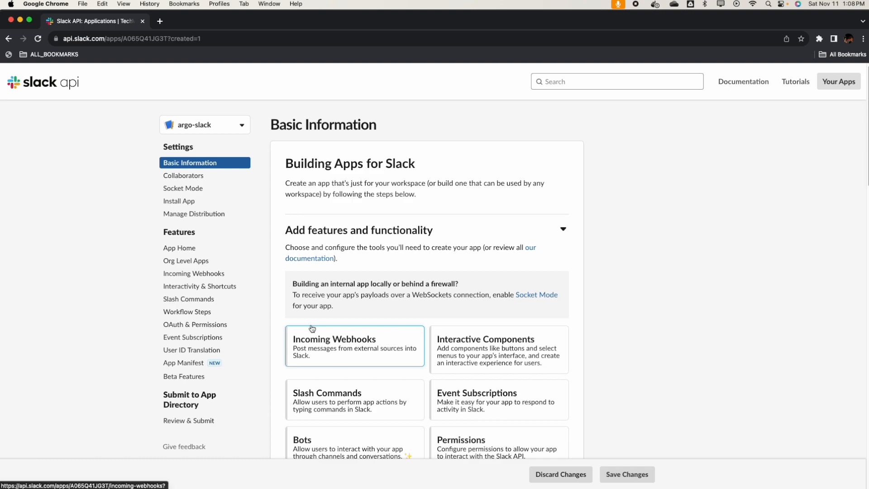
Go to the argo-slack app's OAuth & Permissions page from the sidebar
scroll("down", 3)
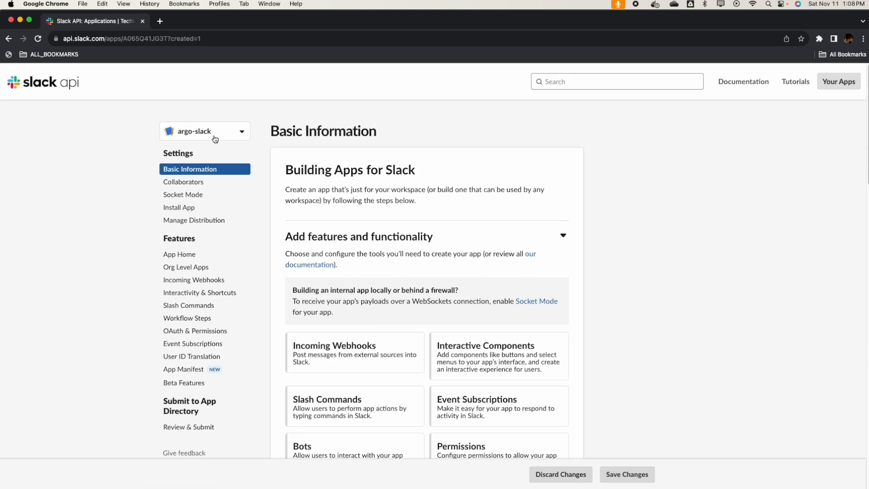
left_click(349, 437)
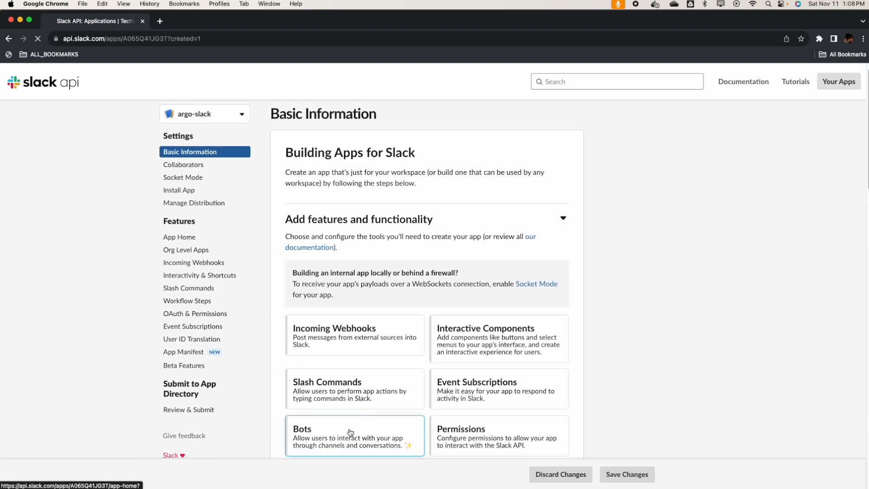
left_click(355, 435)
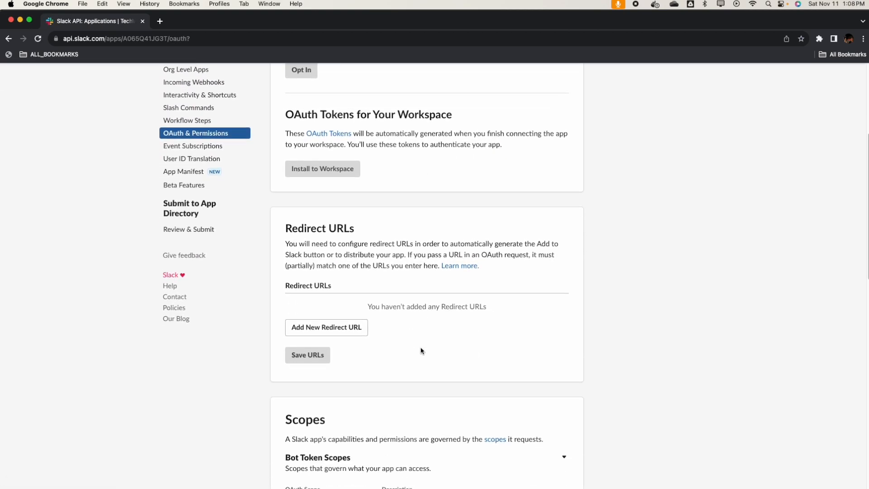
Add the chat:write and chat:write.customize bot token scopes under Bot Token Scopes
scroll("down", 3)
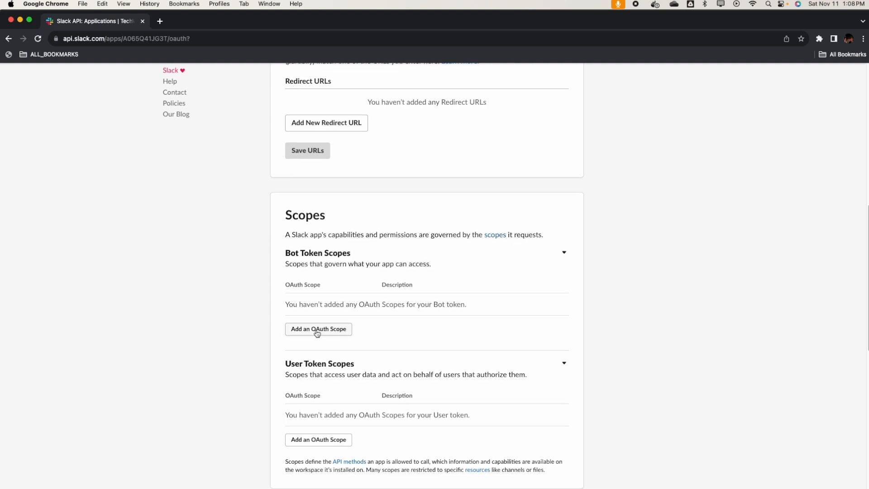
left_click(319, 329)
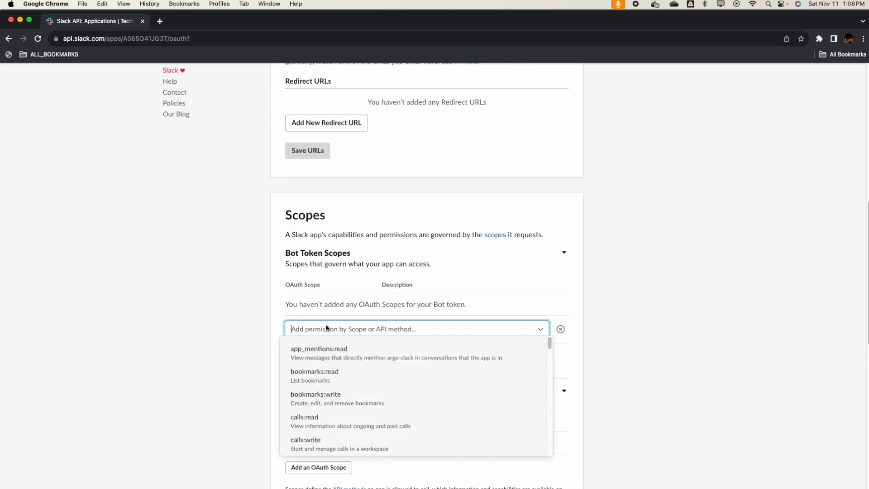
type("wri")
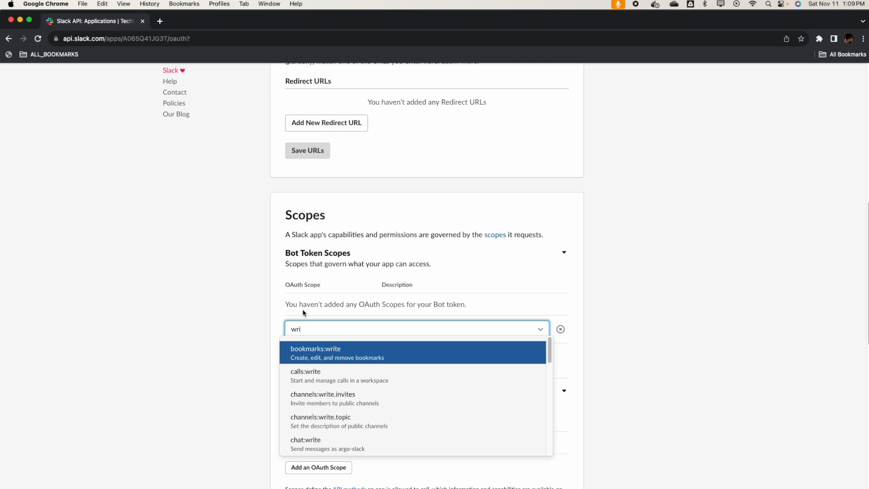
left_click(306, 443)
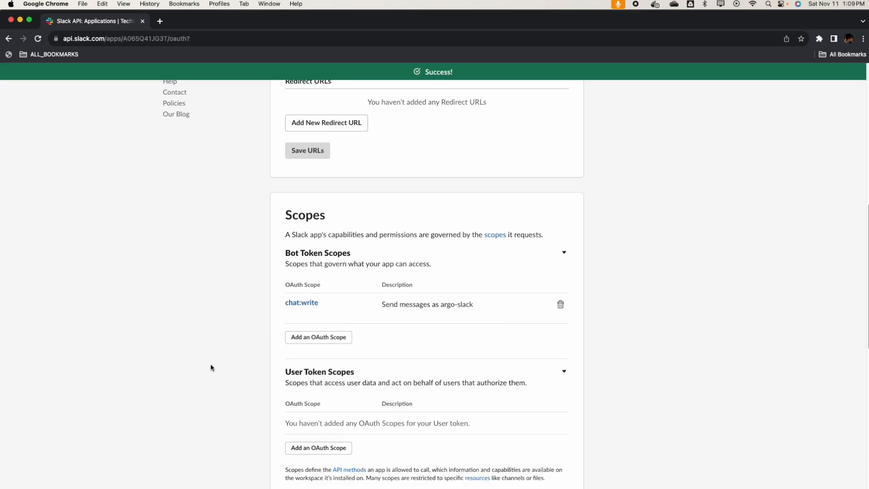
left_click(318, 337)
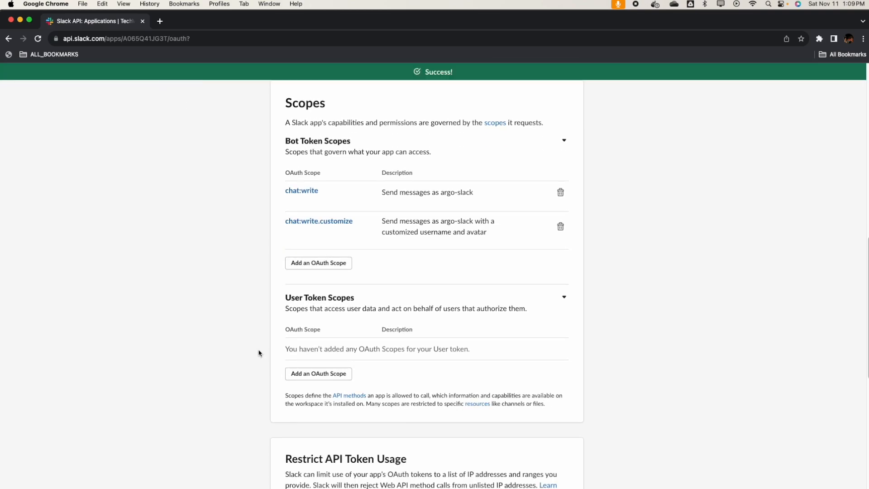
scroll("down", 3)
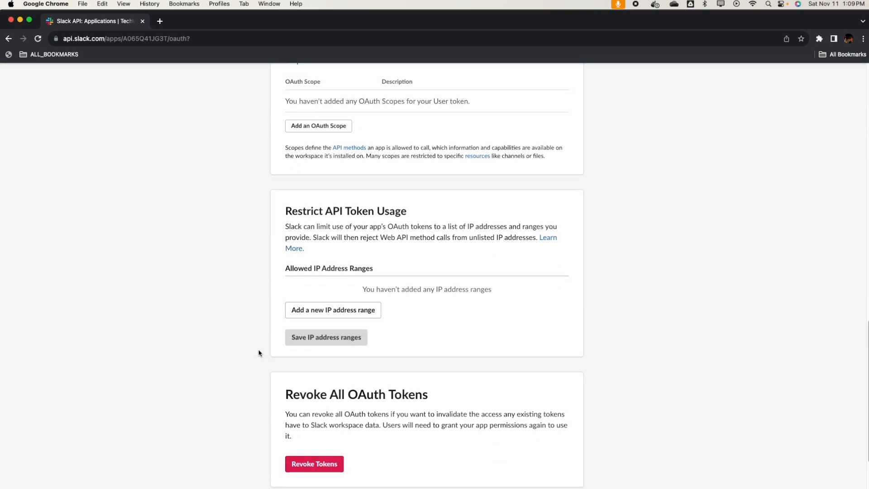
scroll("up", 3)
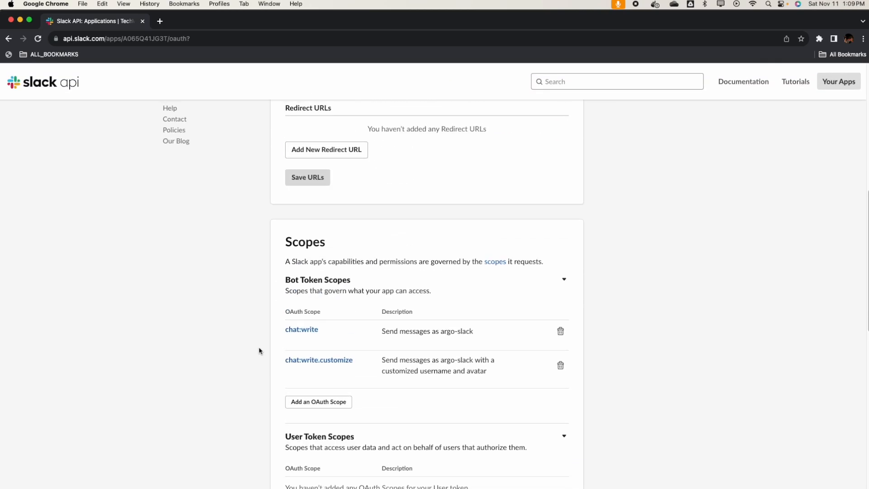
scroll("up", 3)
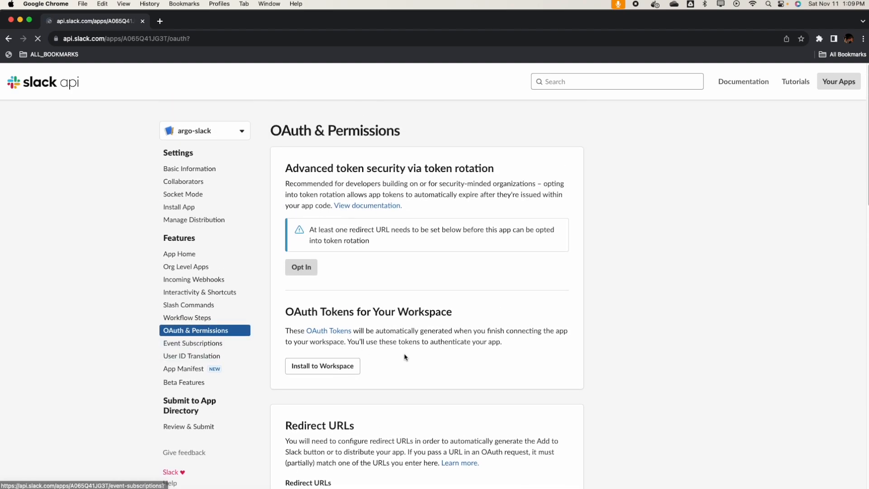
scroll("down", 3)
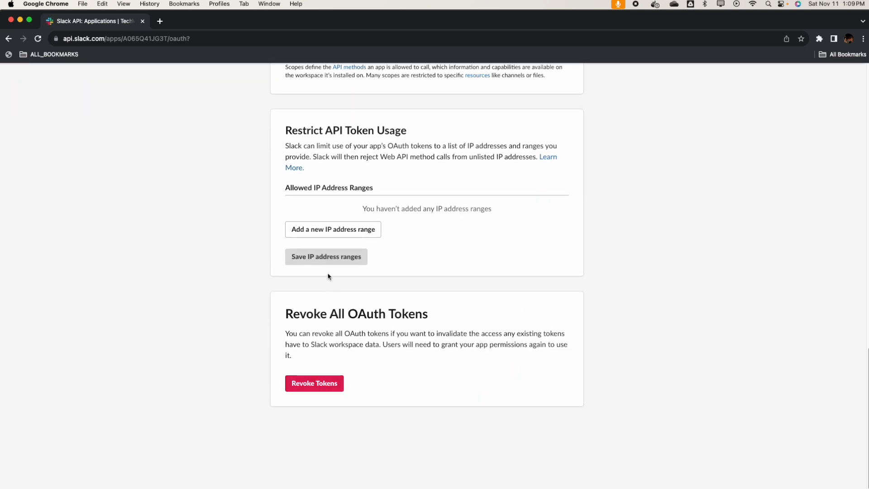
scroll("up", 3)
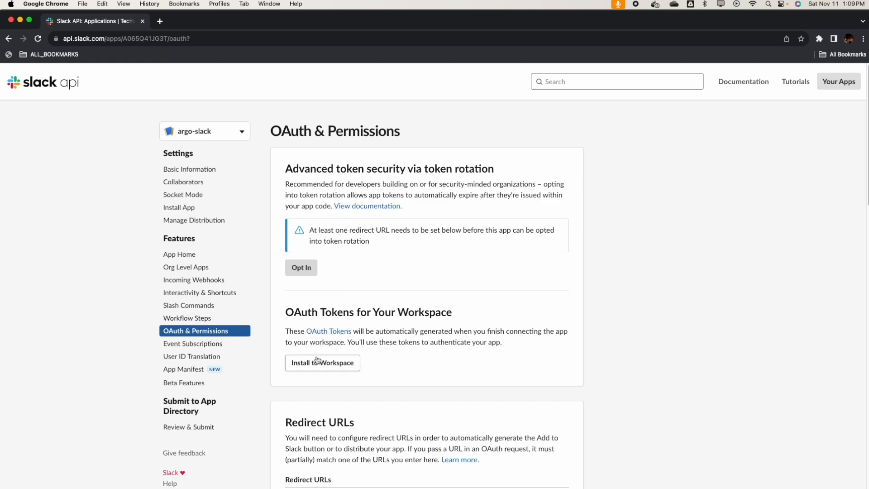
mouse_move(322, 363)
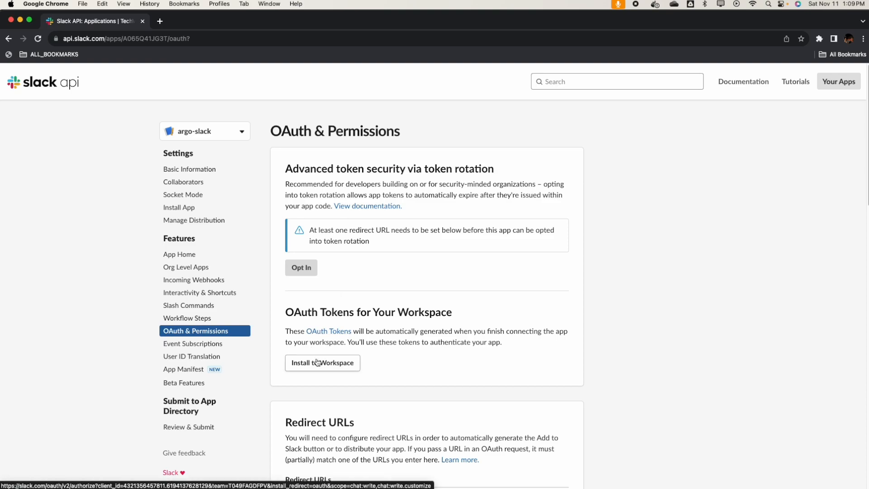
Install argo-slack to TechVidCloud, reviewing its permissions and allowing access
left_click(322, 362)
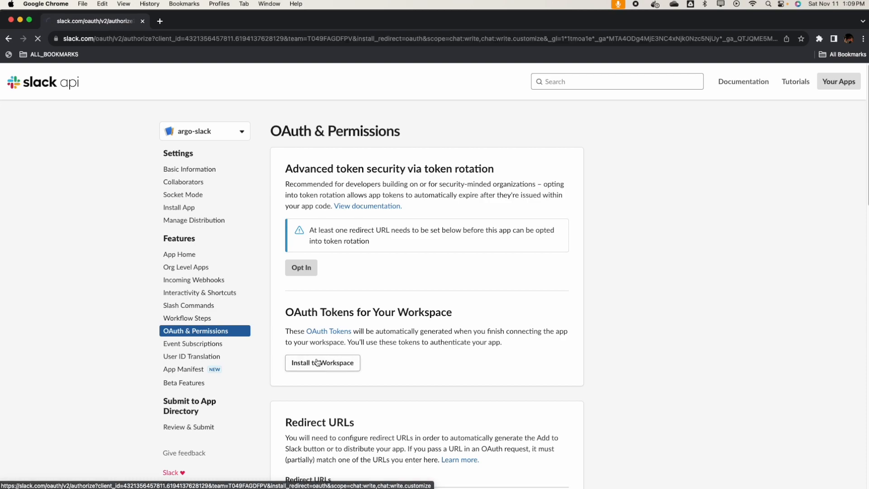
left_click(322, 363)
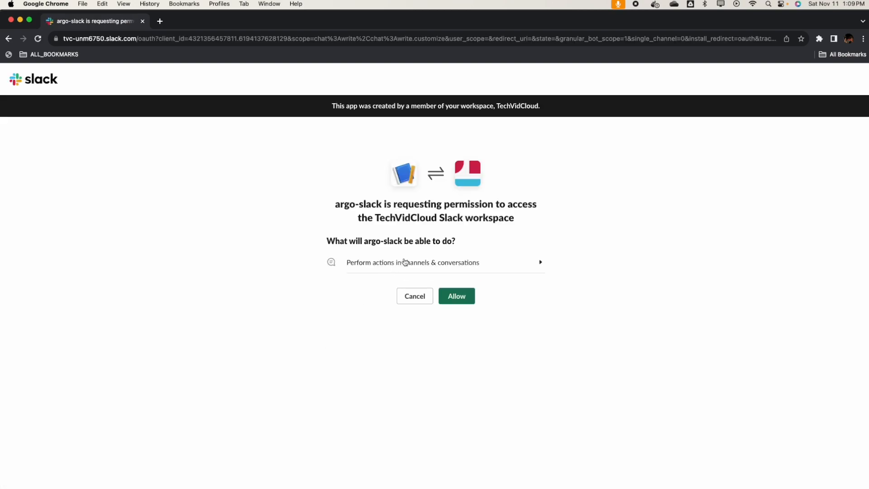
left_click(413, 262)
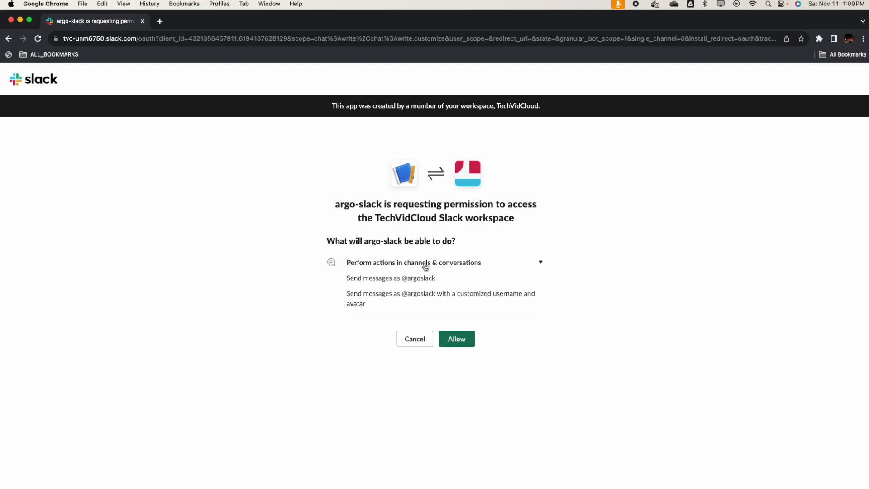
left_click(456, 339)
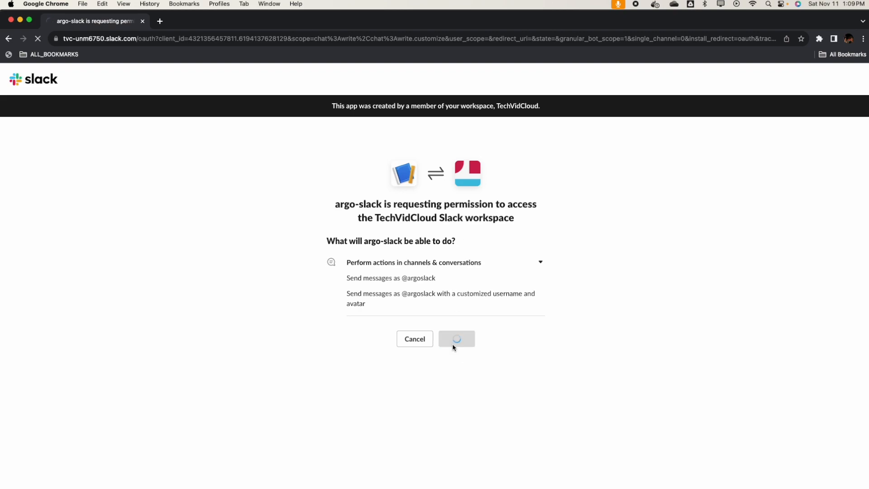
left_click(456, 338)
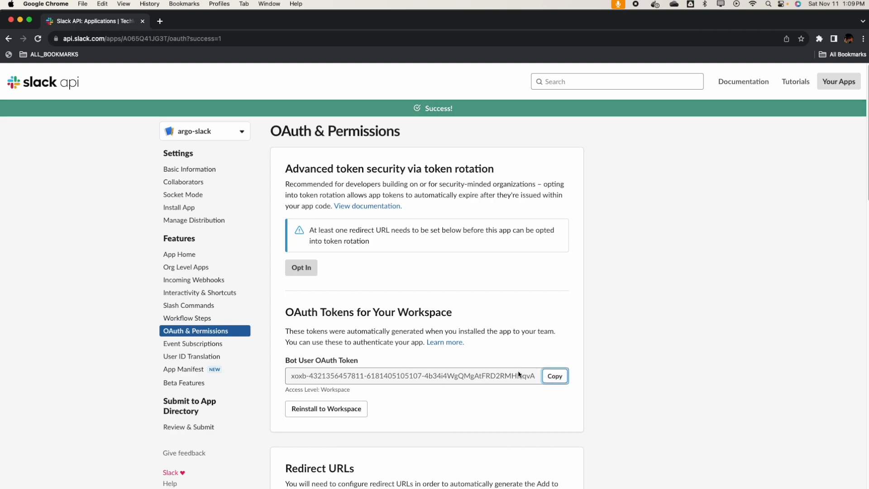
Copy the Bot User OAuth Token, dismissing the save-page dialog without saving
left_click(554, 376)
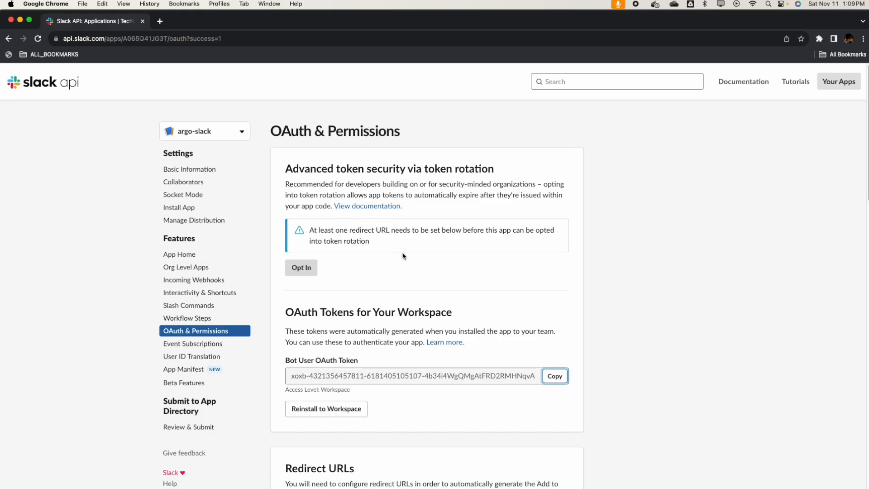
key("cmd+s")
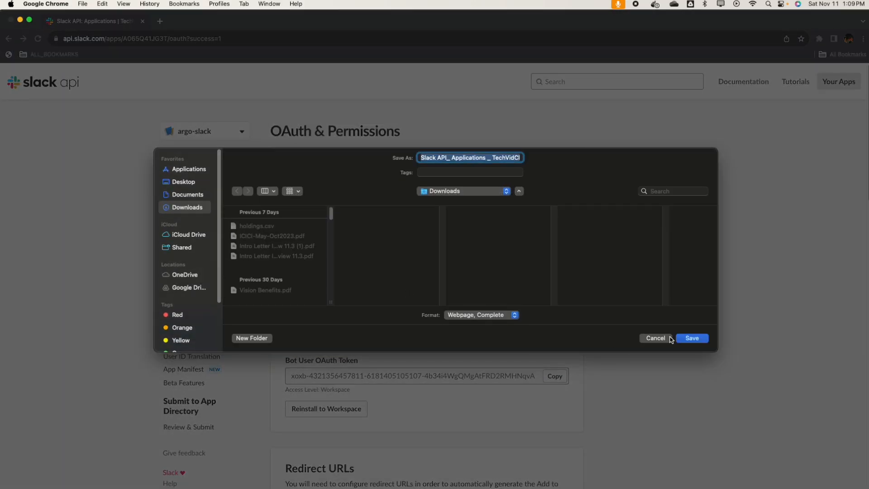
left_click(692, 338)
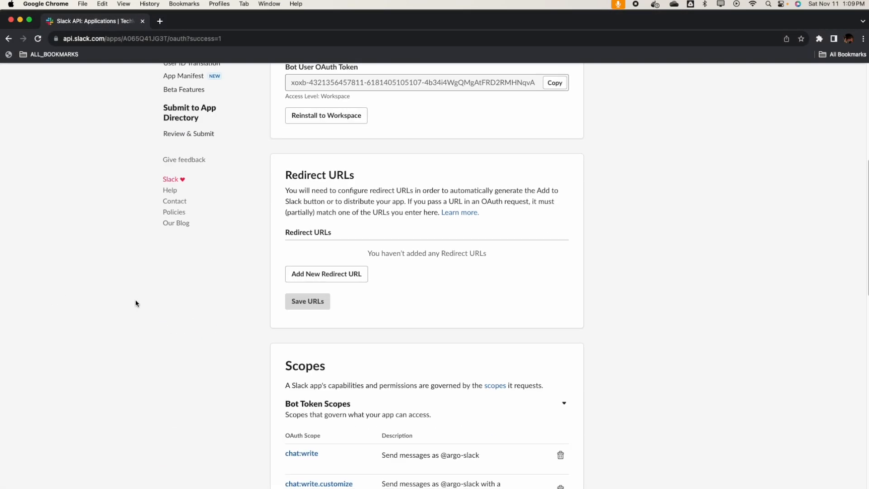
scroll("down", 3)
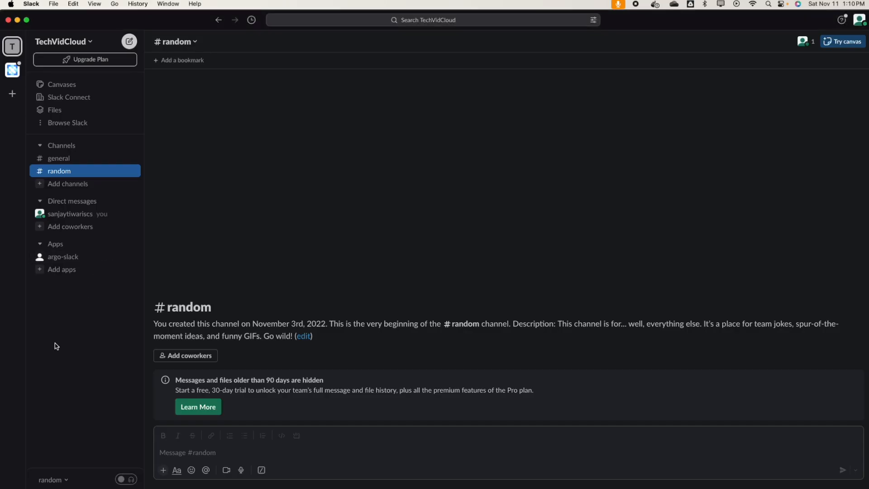
Create the private channel argocd-channel-test without adding people
left_click(63, 256)
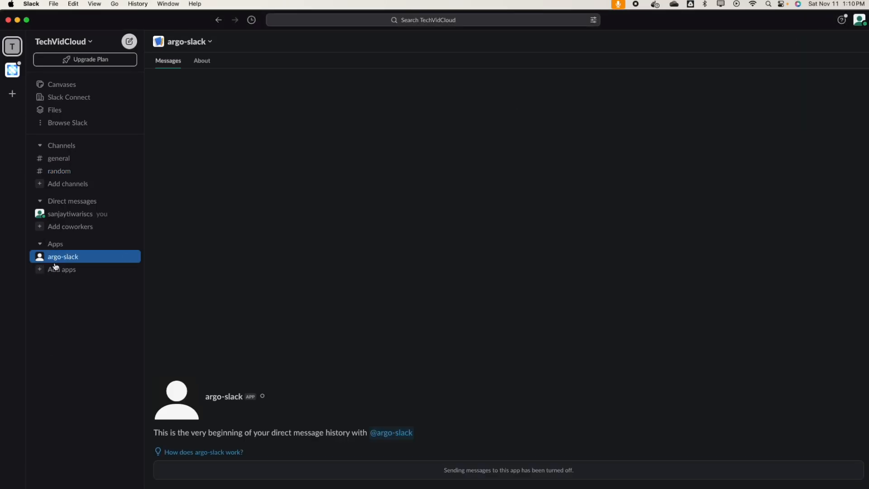
left_click(62, 145)
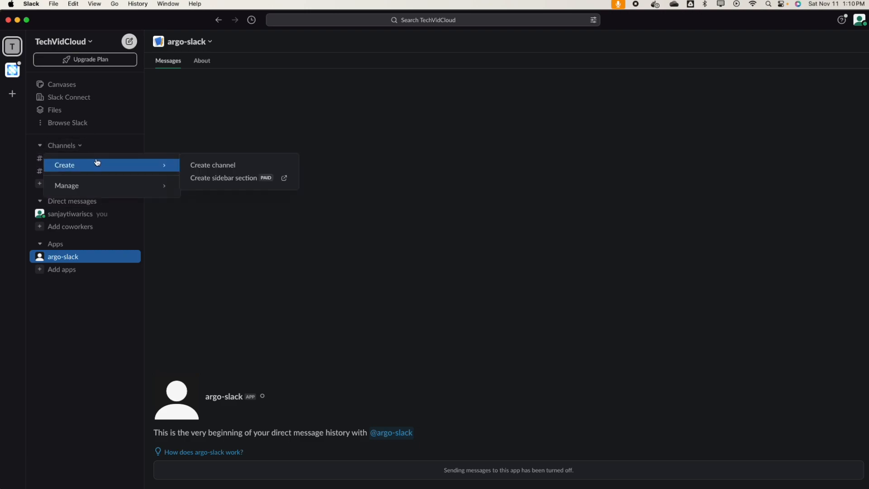
left_click(212, 165)
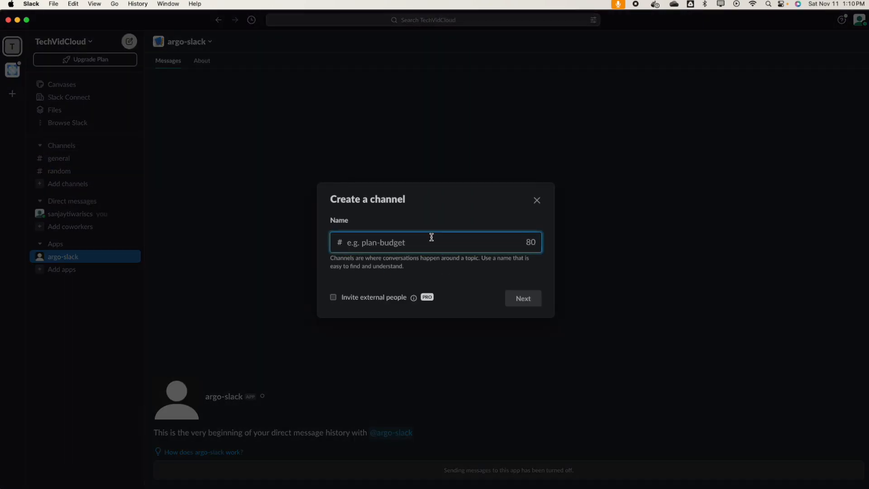
left_click(431, 242)
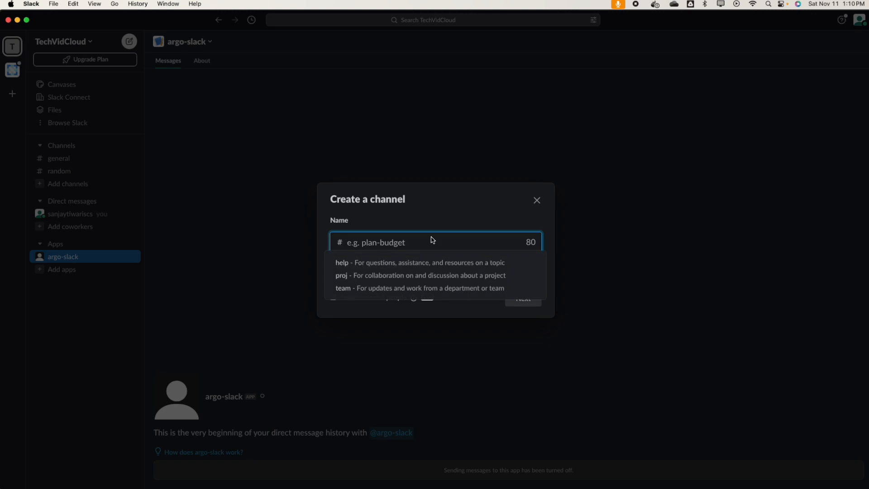
type("argocd-")
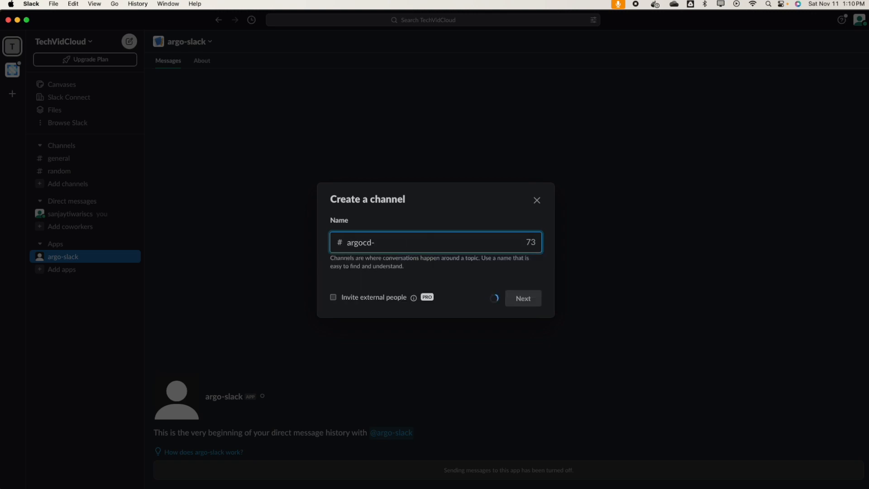
type("channel-test")
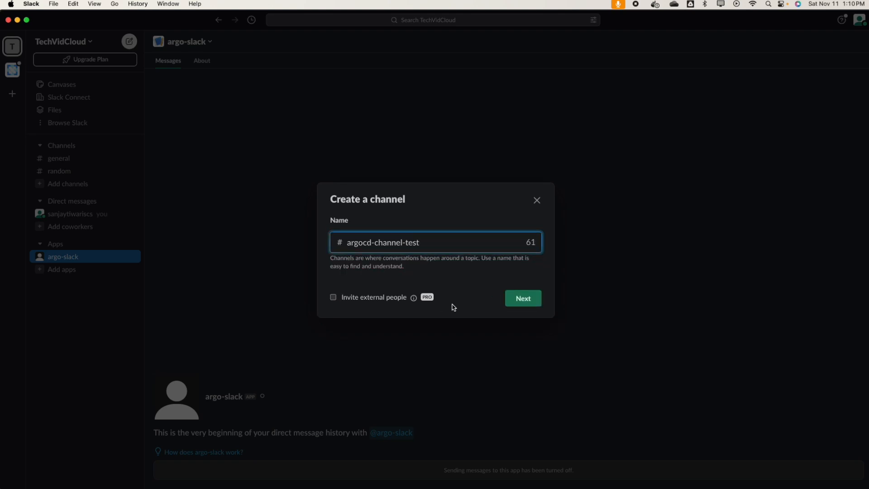
left_click(521, 298)
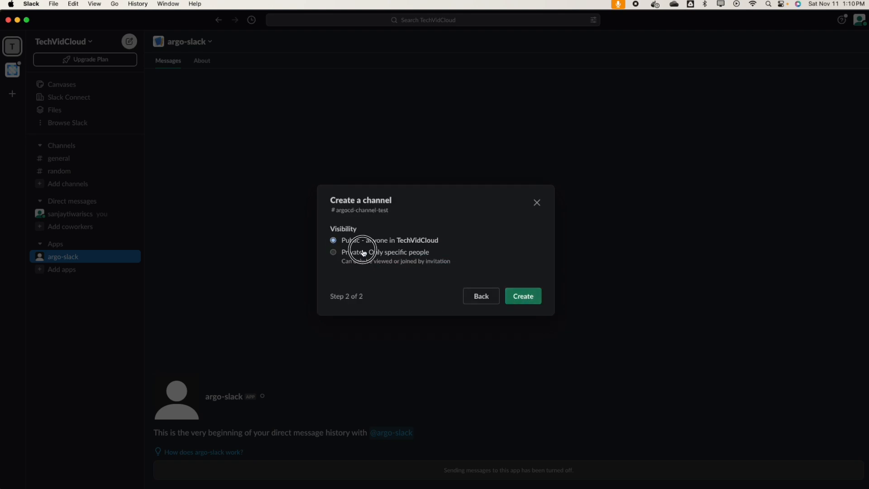
left_click(522, 296)
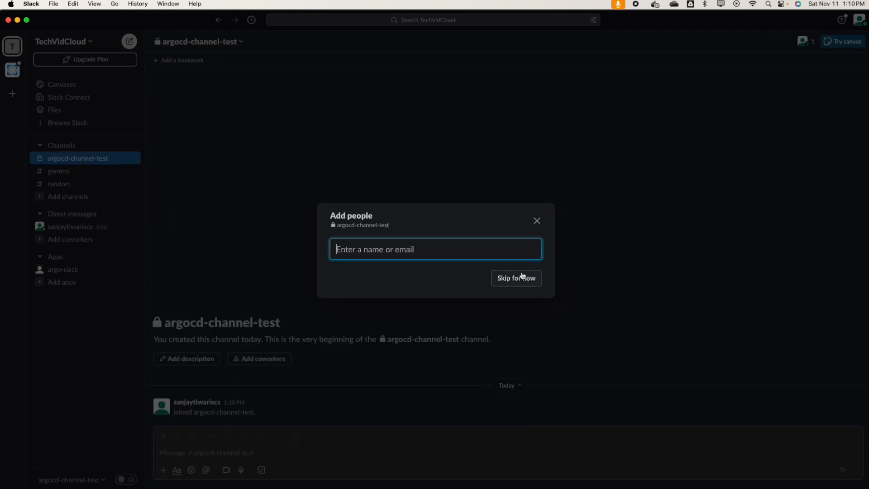
left_click(515, 278)
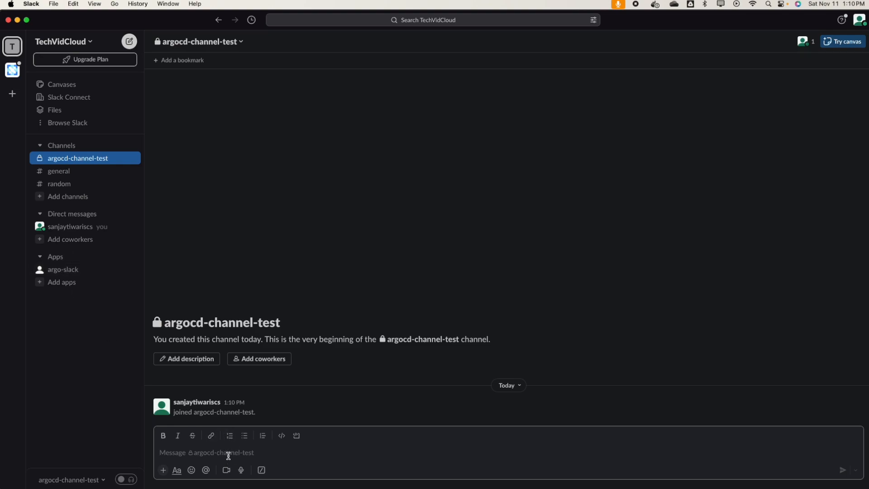
type("@")
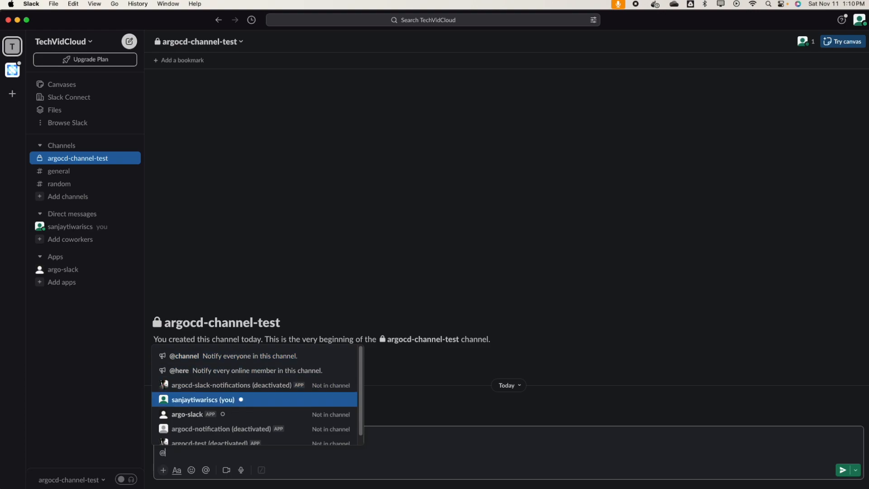
left_click(188, 414)
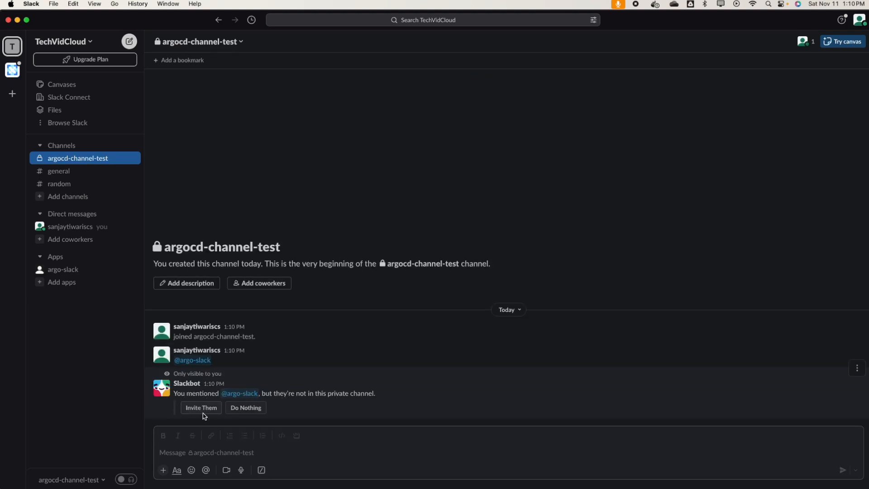
left_click(201, 408)
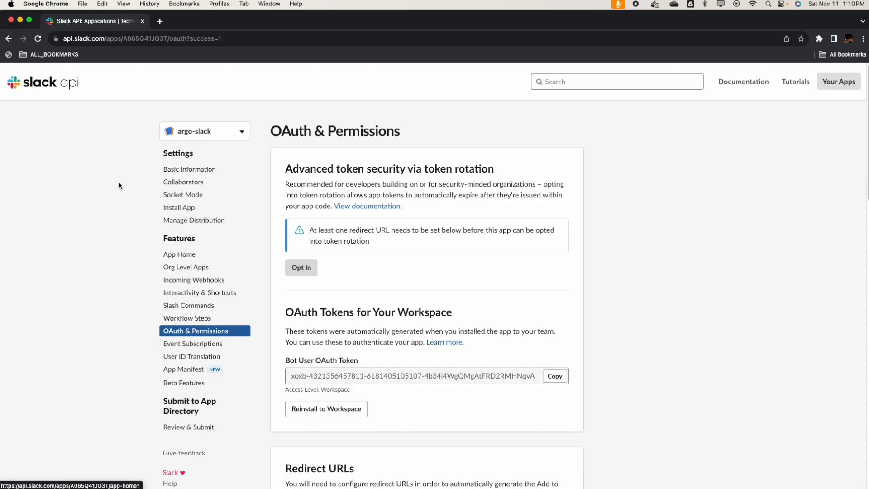
Under Basic Information's Display Information, browse to MAA_IN_BACK.jpg for the app icon
scroll("down", 3)
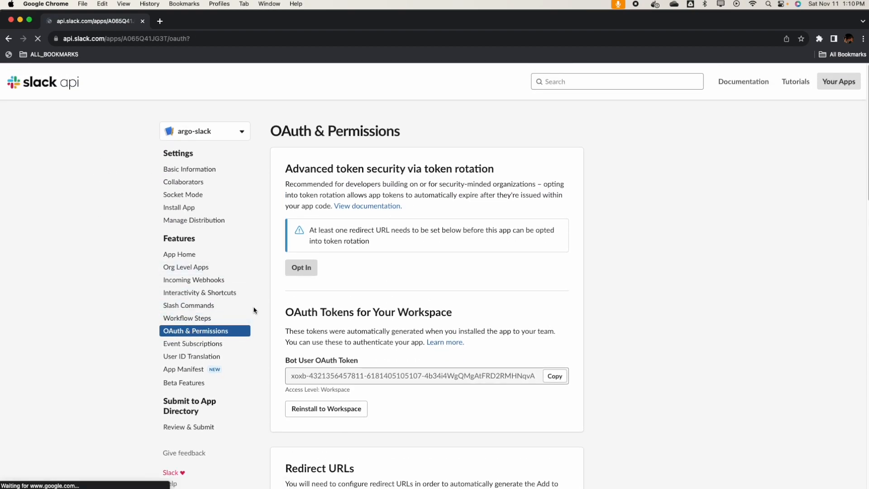
left_click(205, 131)
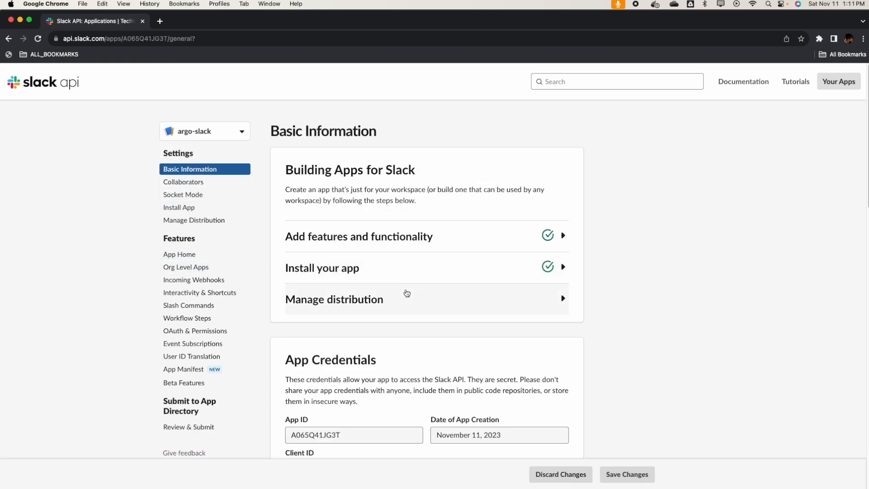
scroll("down", 3)
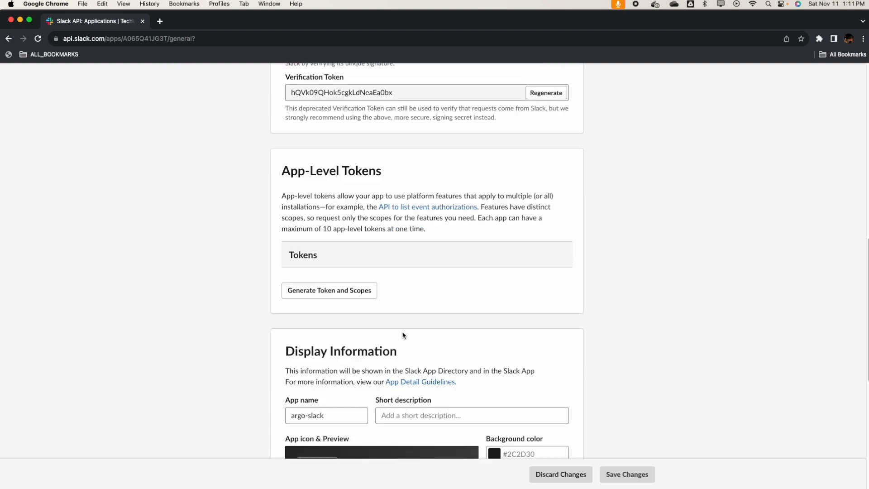
scroll("down", 3)
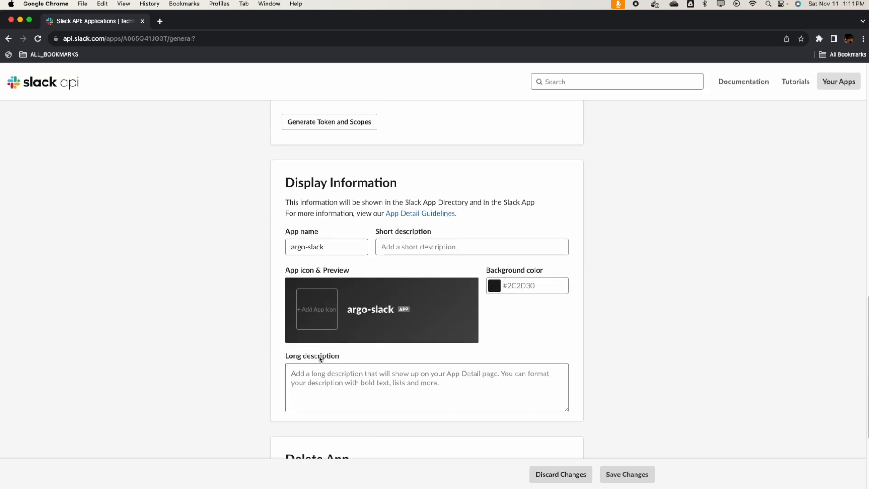
left_click(316, 309)
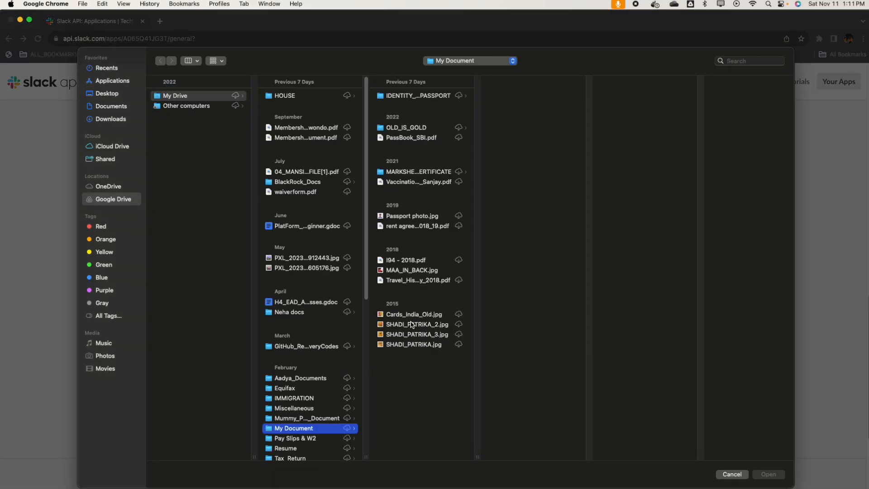
left_click(411, 270)
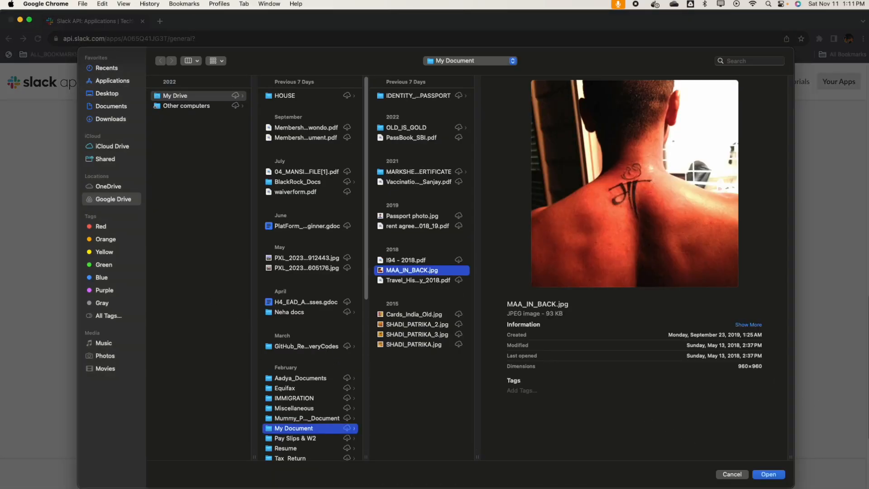
left_click(768, 474)
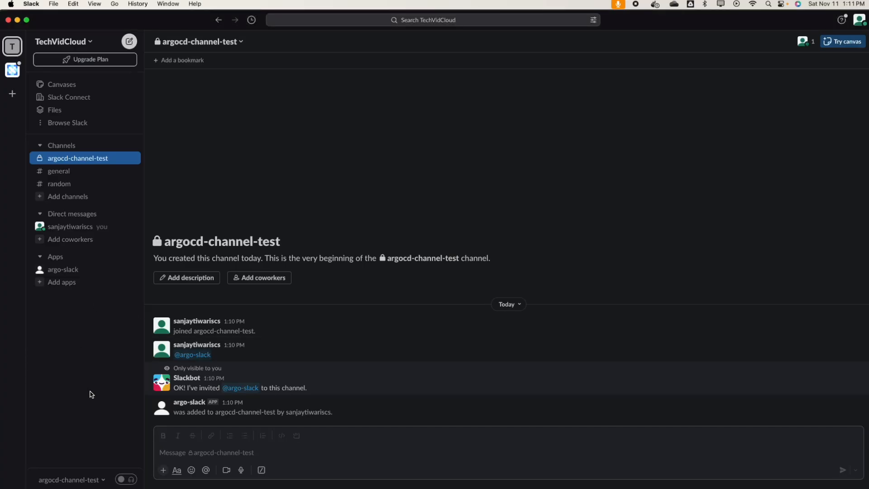
mouse_move(82, 139)
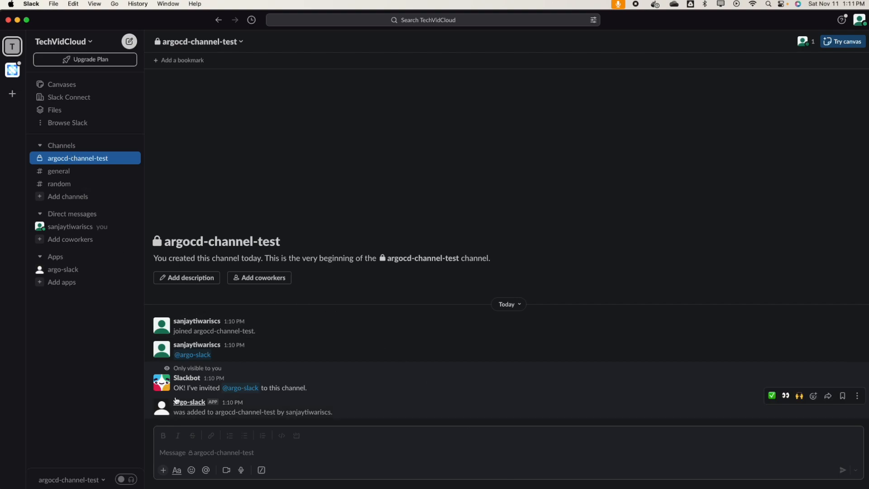
left_click(188, 402)
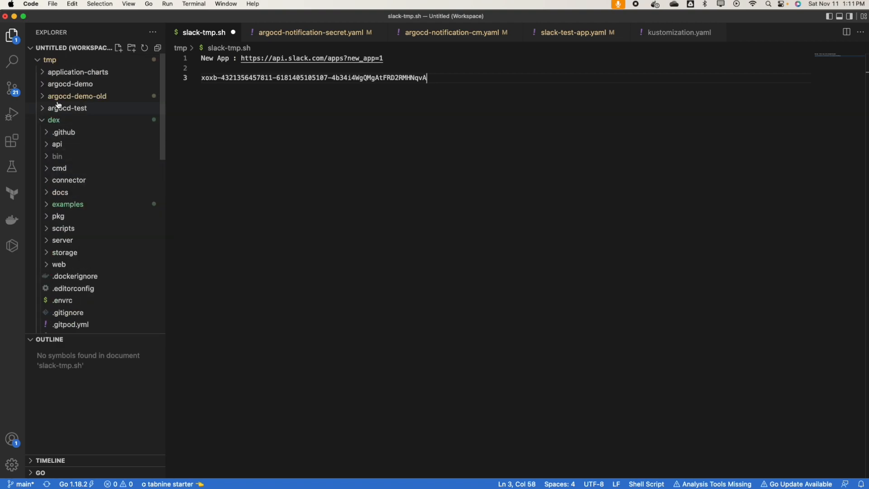
Expand argocd-everything, argocd-ha-vault-sso, slack-notifications and overlays in the Explorer
left_click(49, 60)
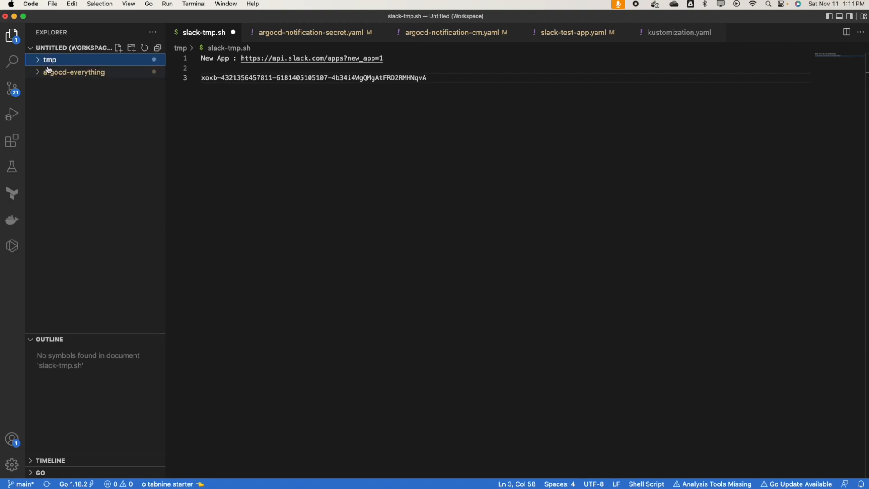
left_click(74, 72)
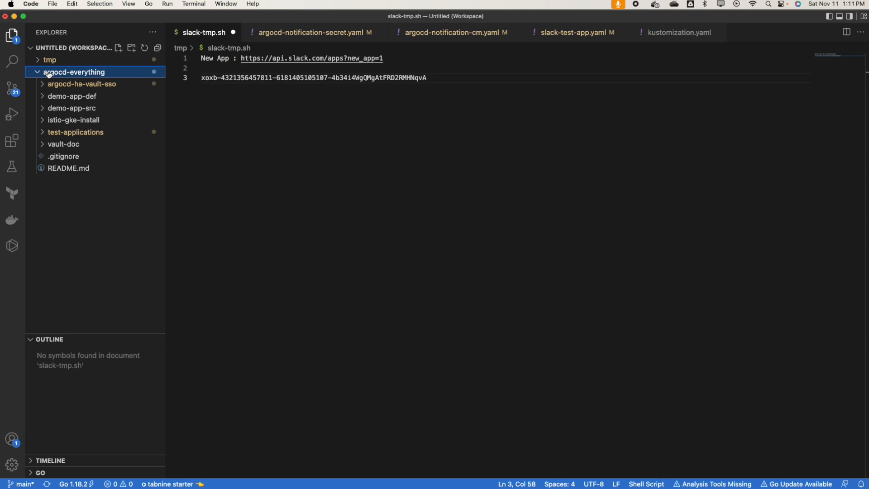
mouse_move(135, 132)
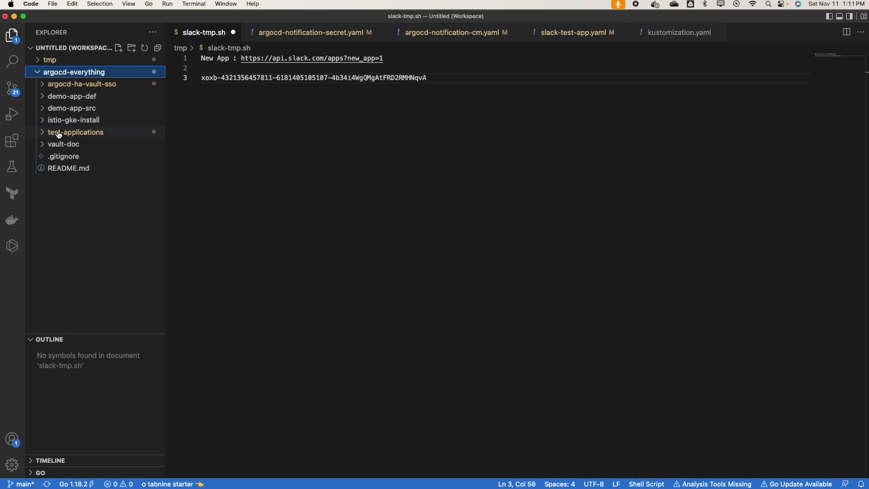
left_click(82, 83)
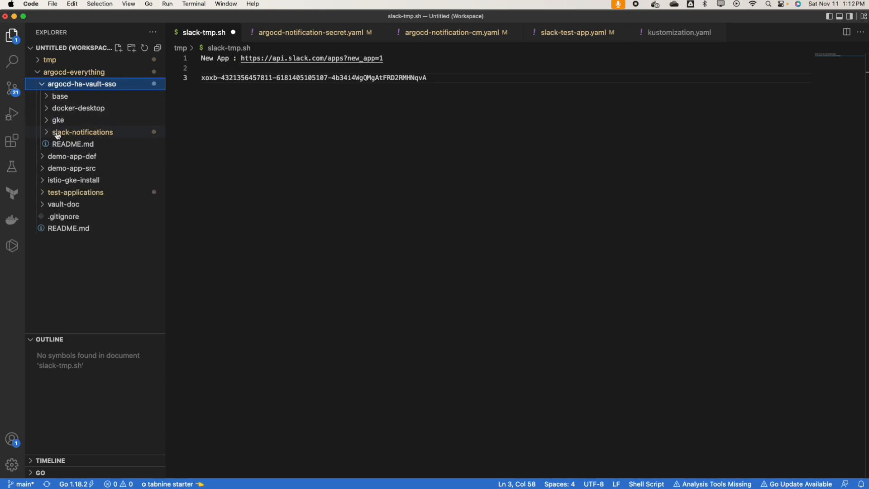
left_click(82, 131)
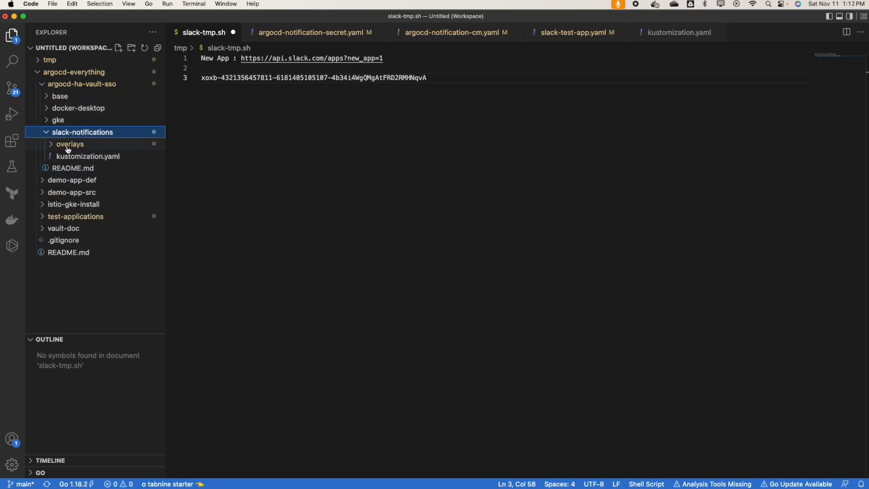
left_click(453, 32)
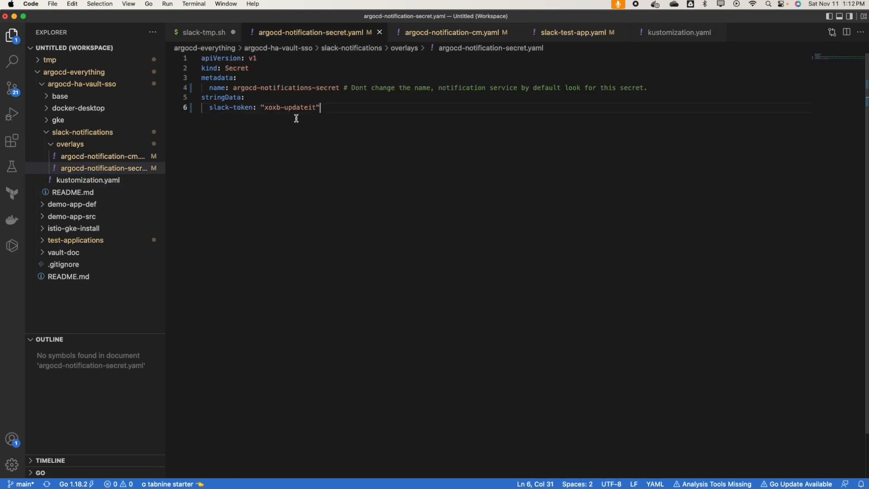
Replace the slack-token placeholder in argocd-notification-secret.yaml with the bot token
double_click(289, 107)
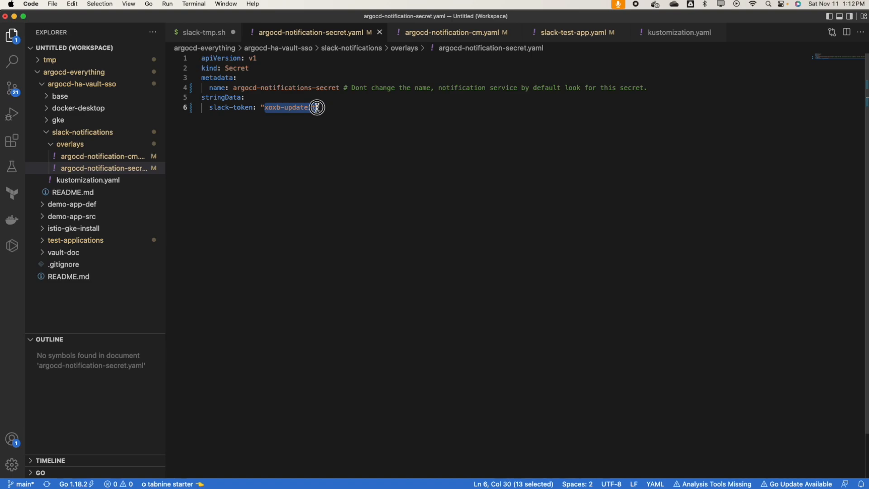
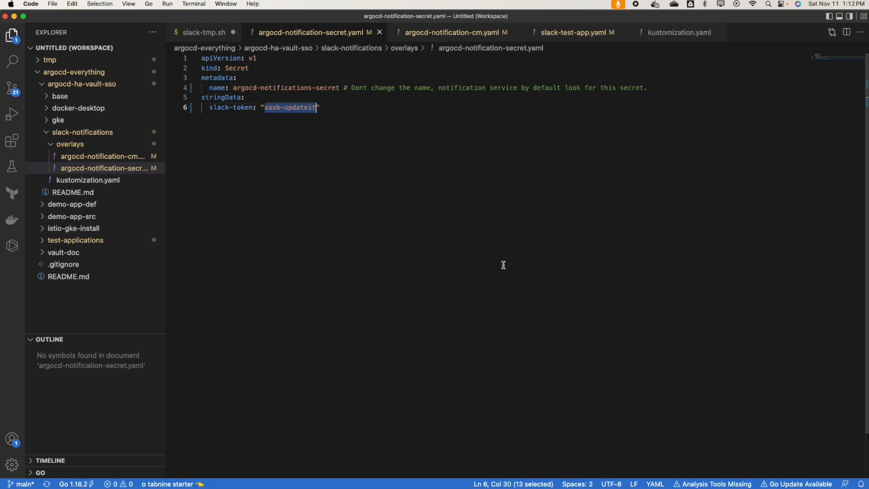
left_click(204, 32)
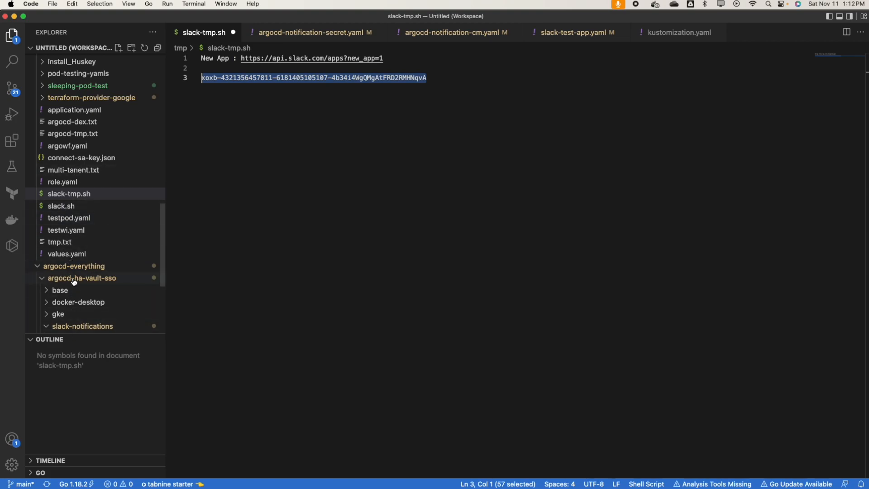
left_click(313, 32)
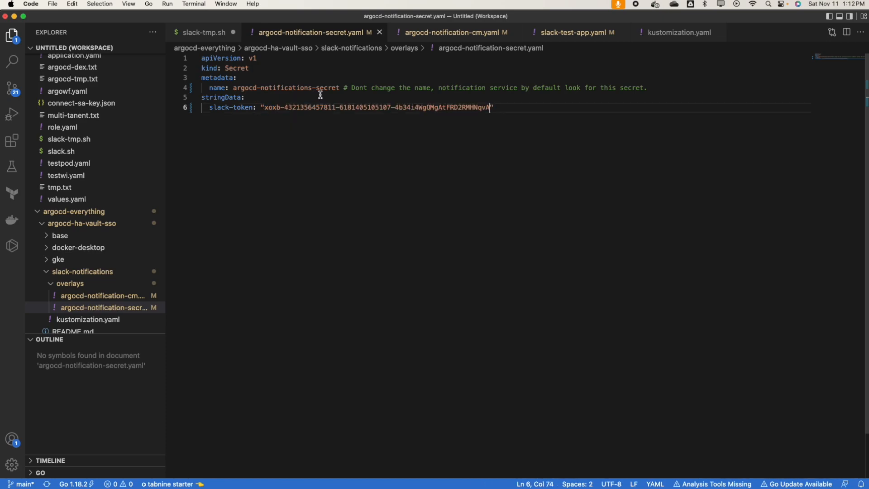
double_click(284, 87)
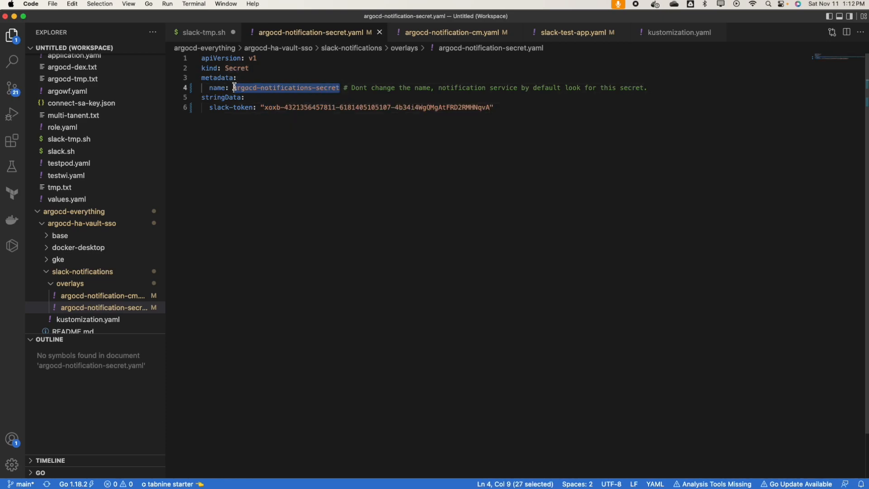
mouse_move(348, 157)
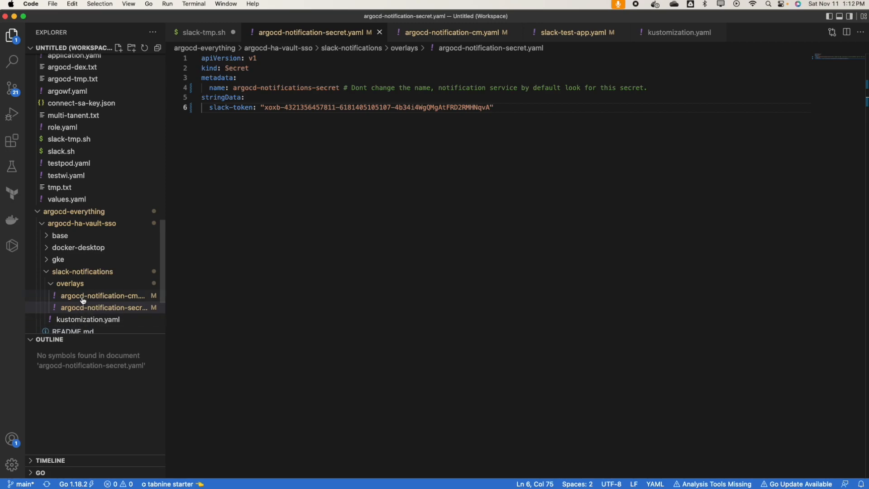
left_click(103, 308)
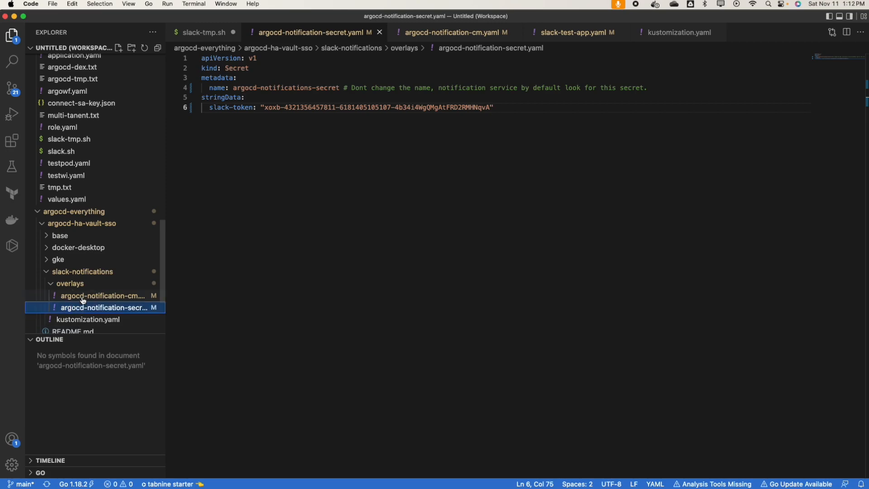
left_click(103, 295)
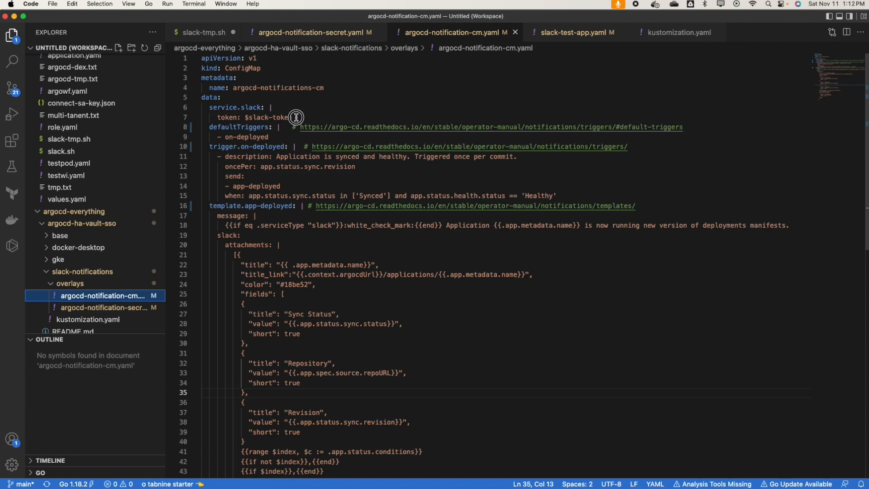
double_click(269, 118)
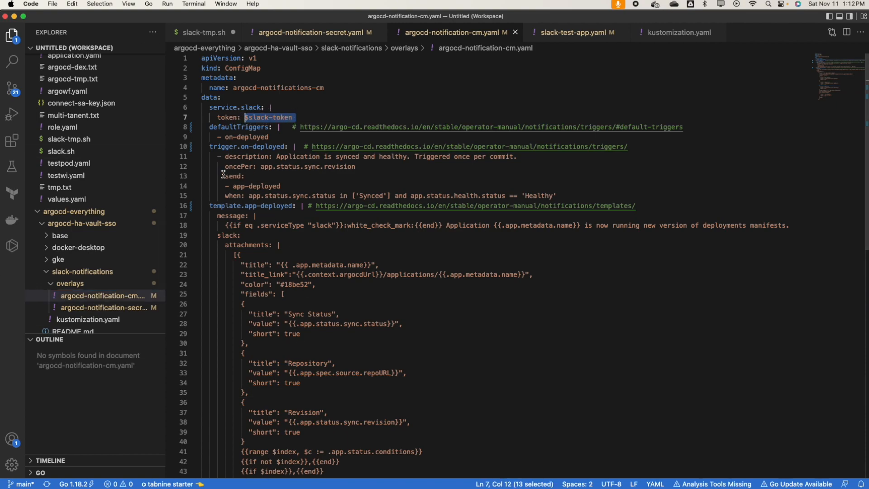
double_click(275, 89)
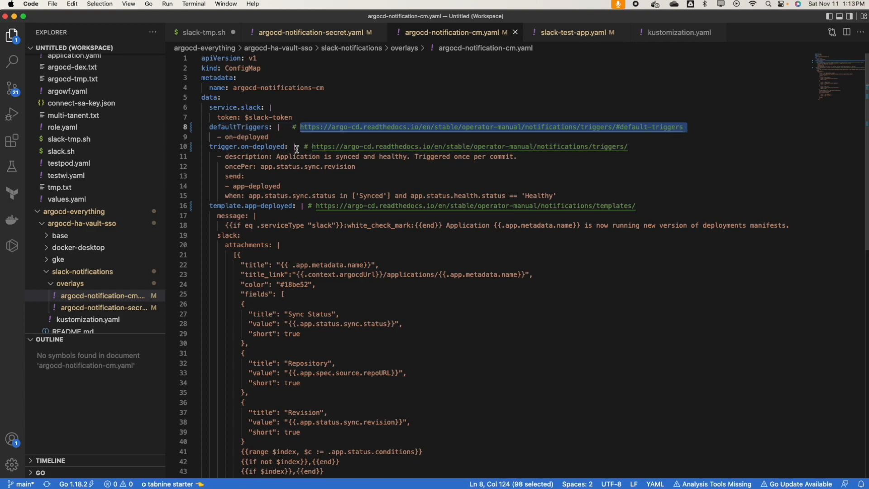
double_click(222, 149)
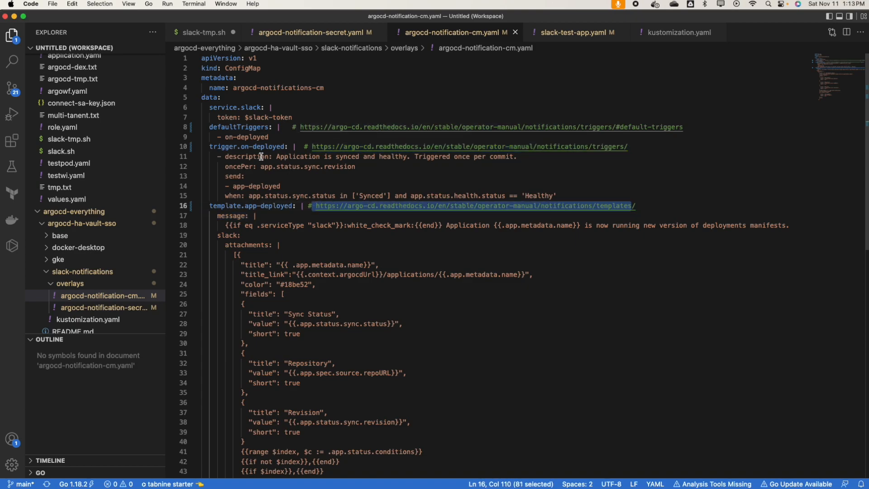
left_click(244, 137)
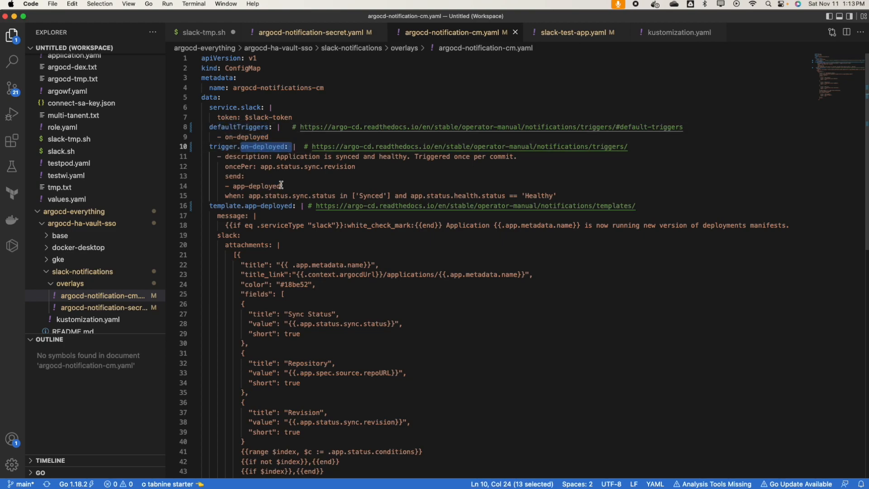
double_click(256, 186)
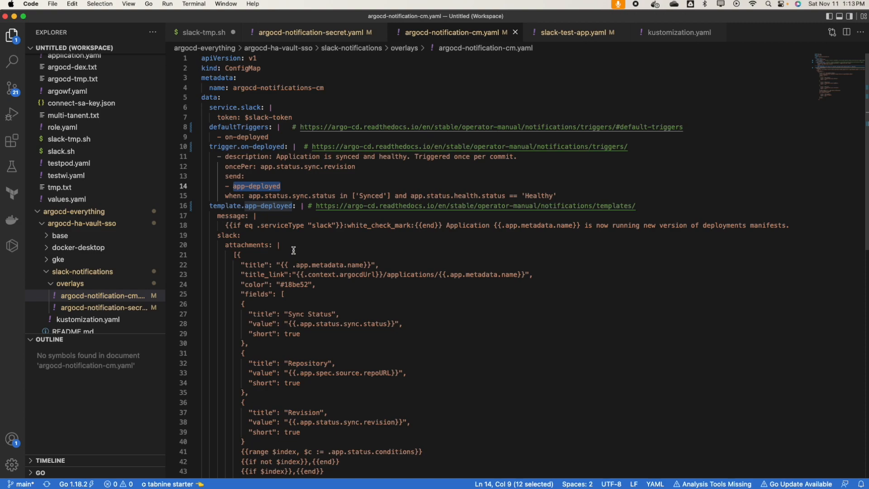
mouse_move(214, 215)
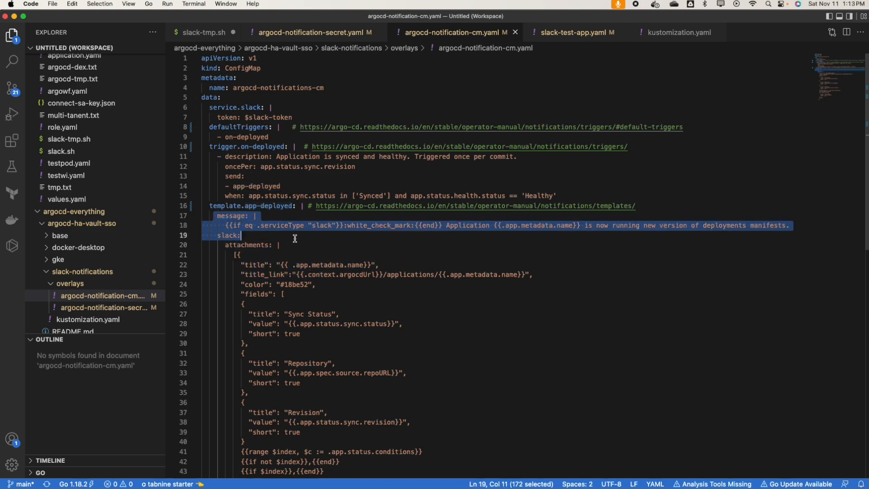
scroll("down", 3)
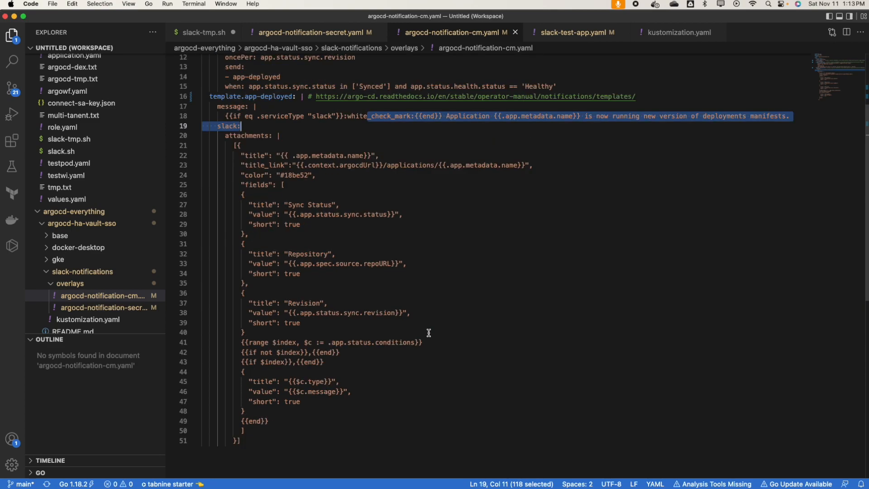
left_click(102, 308)
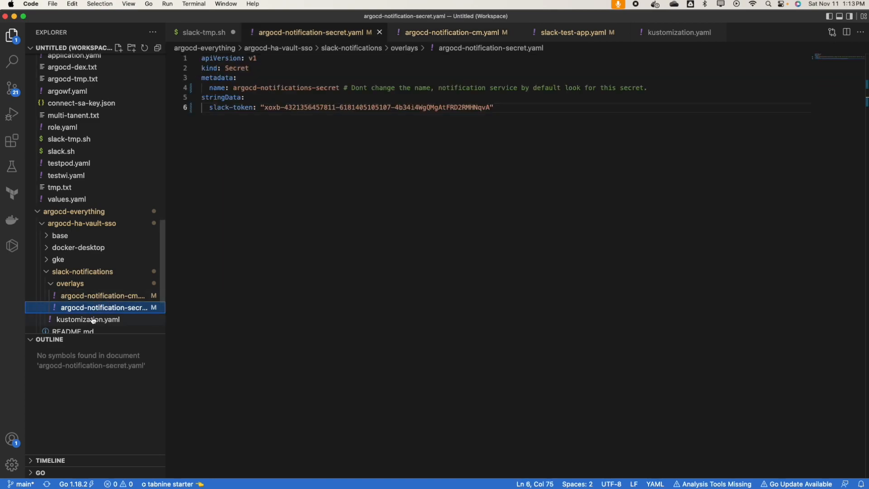
Open kustomization.yaml and review its ConfigMap and secret overlays
left_click(88, 320)
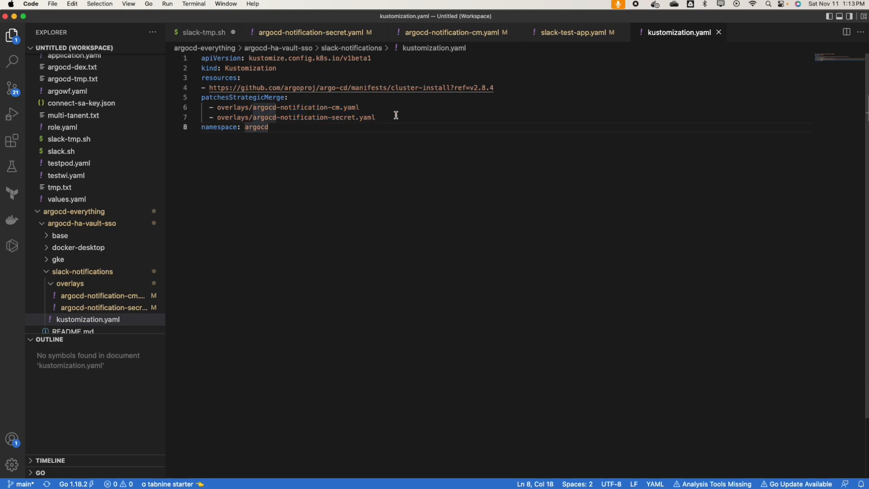
left_click_drag(220, 108, 359, 108)
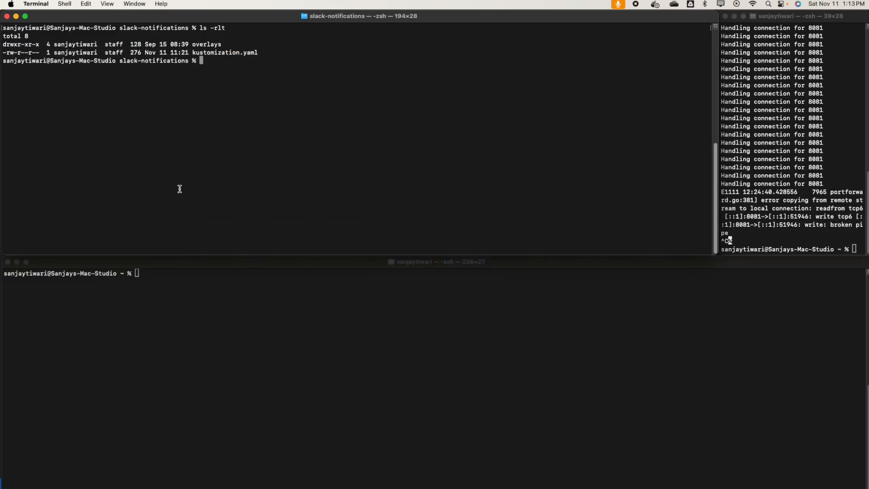
Inspect the cluster and working directory with k get, ls -rlt and pwd
type("k get ns")
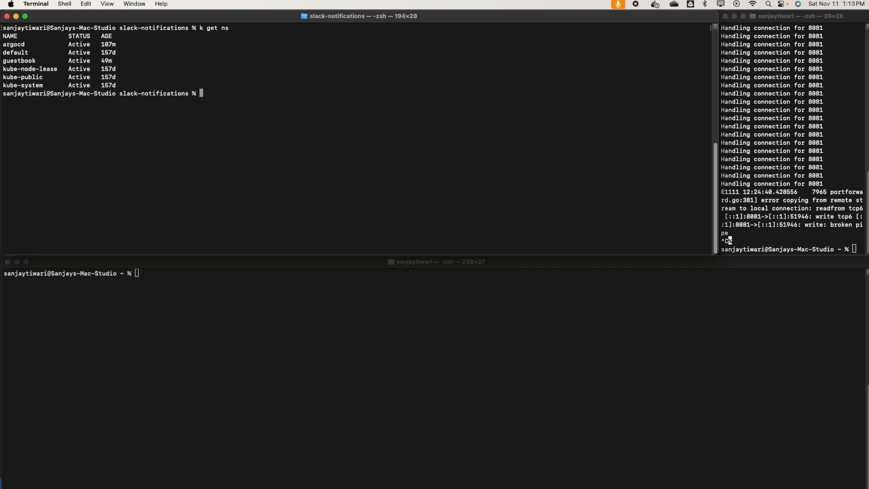
type("k get all -n argocd")
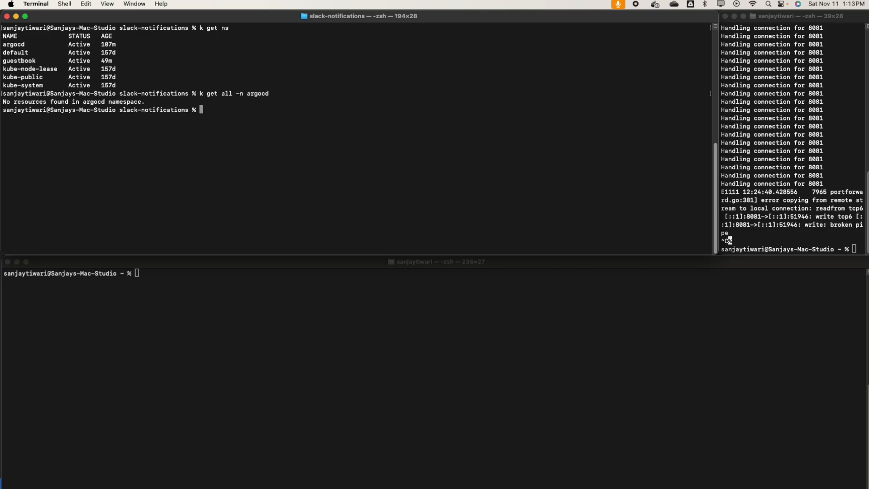
type("ls -rlt")
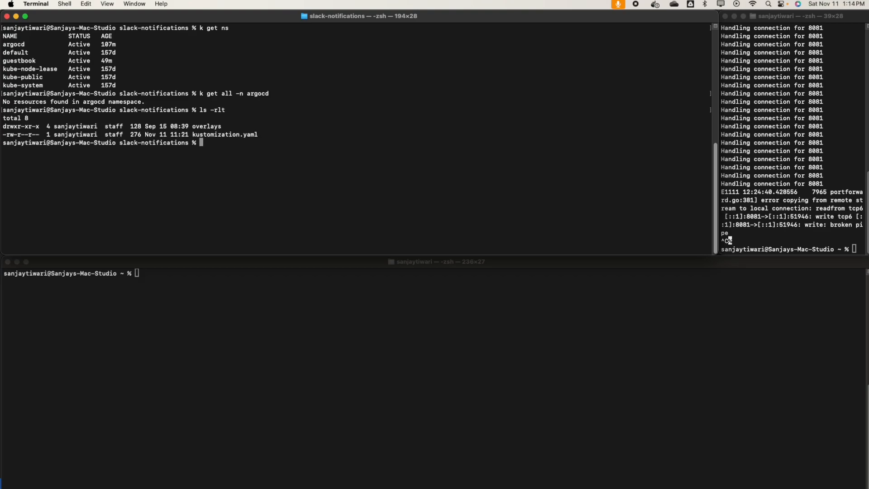
type("pwd")
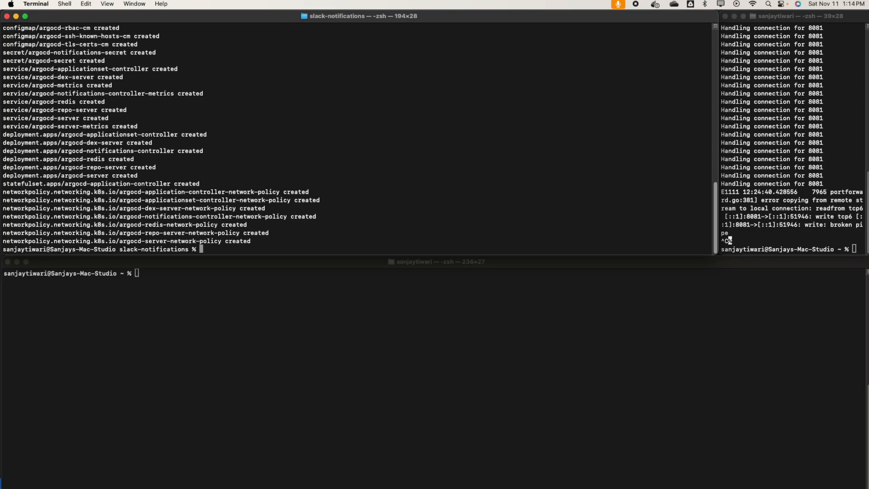
type("clear")
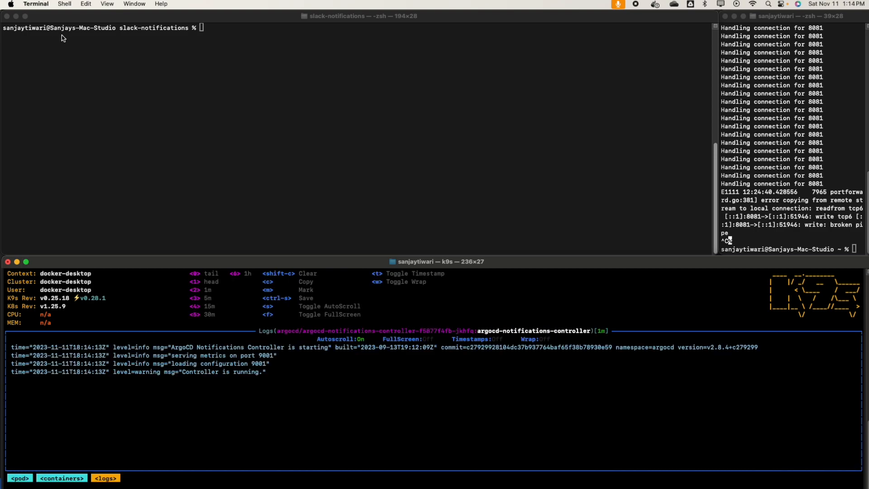
Apply the overlays with k apply -k . and grep shell history for secret
type("k apply -k .")
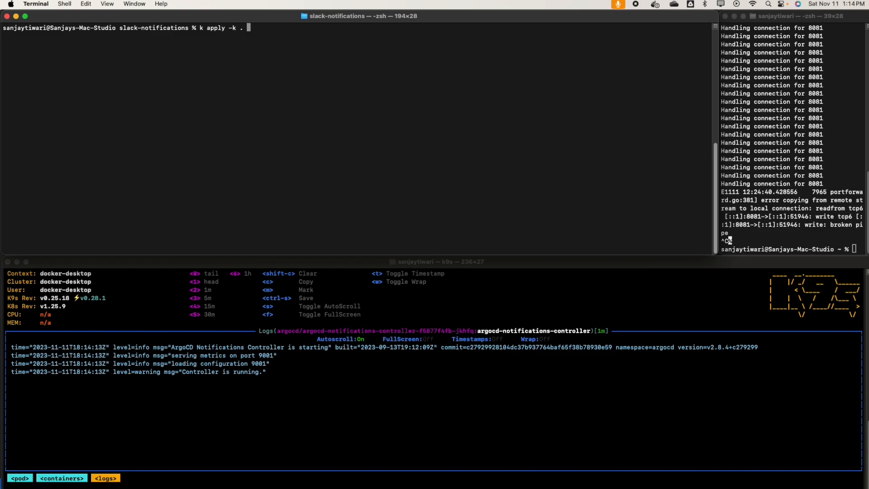
type("hisotr")
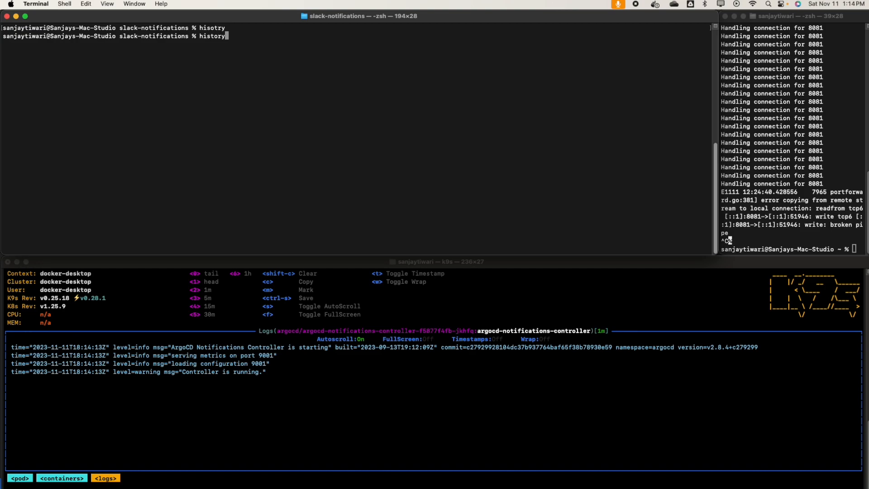
type("| grep secret")
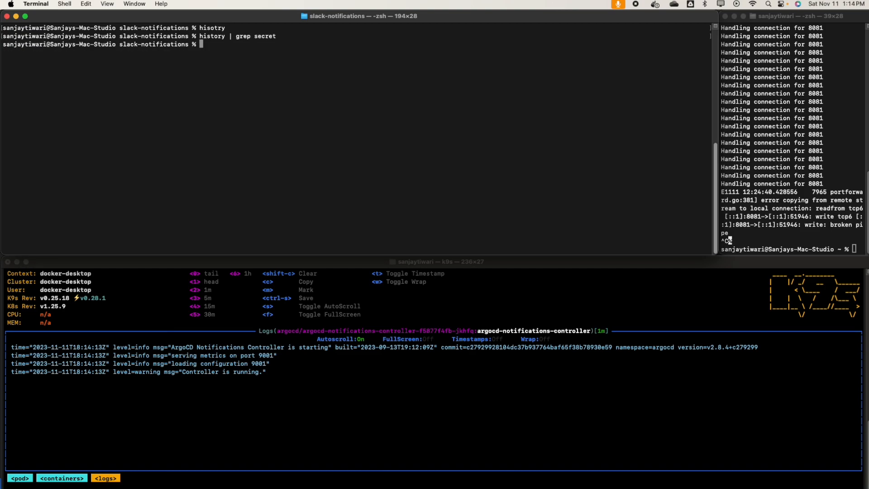
key("Cmd+Tab")
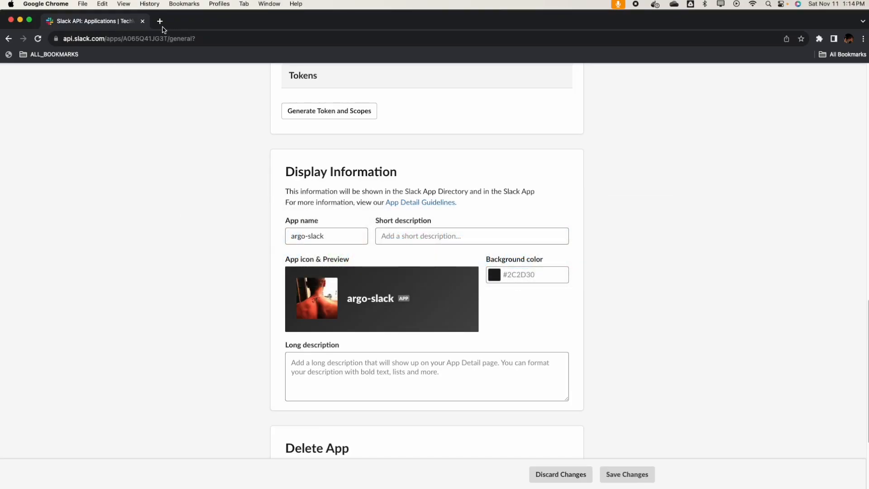
In a new tab, scroll the argocd-everything GitHub README down to Install ArgoCD
left_click(159, 21)
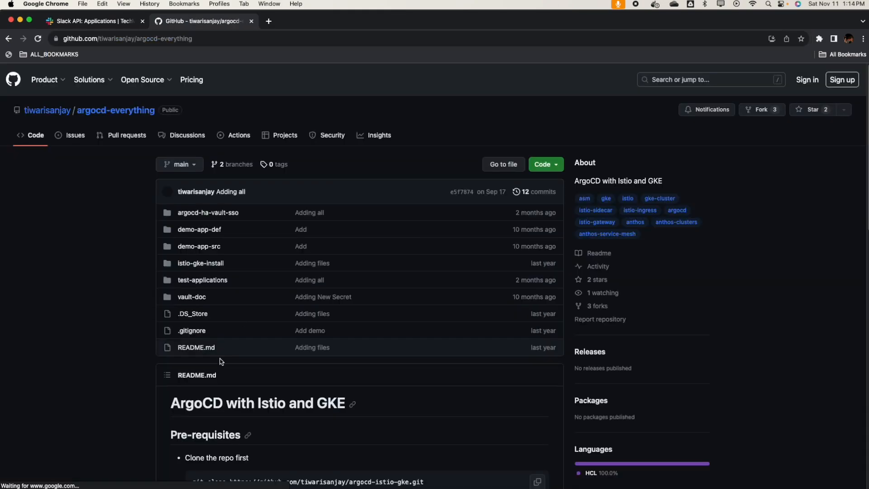
scroll("down", 3)
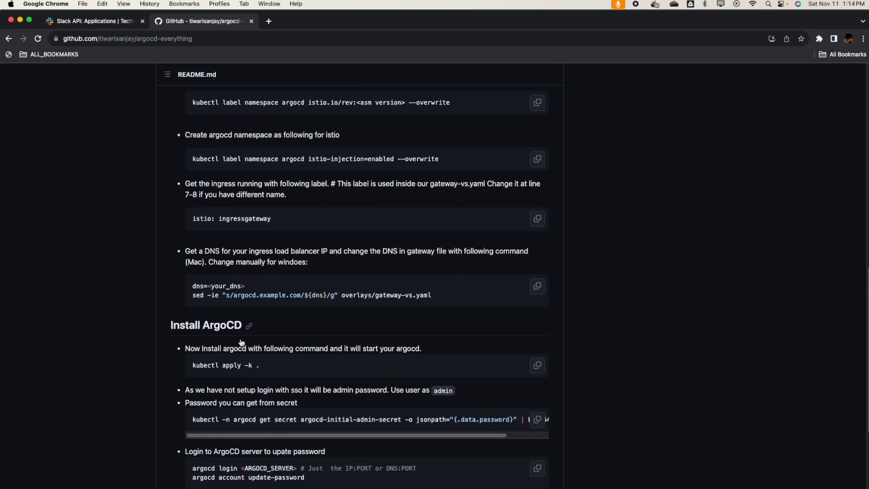
scroll("down", 3)
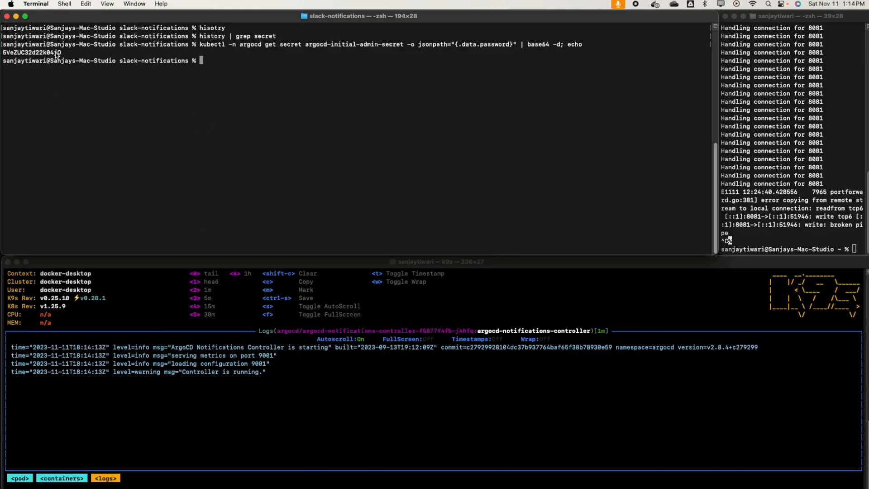
mouse_move(721, 131)
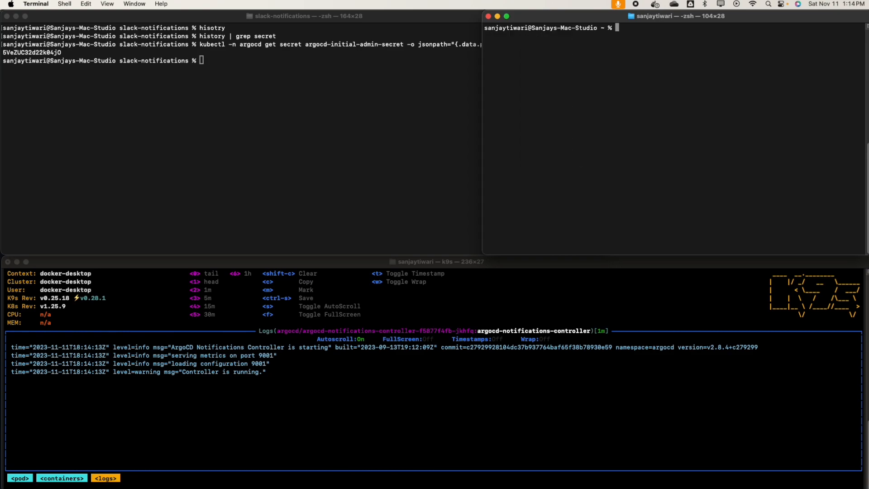
Port-forward svc/argocd-server to local port 8081 (8081:80) in the argocd namespace
type("kubectl")
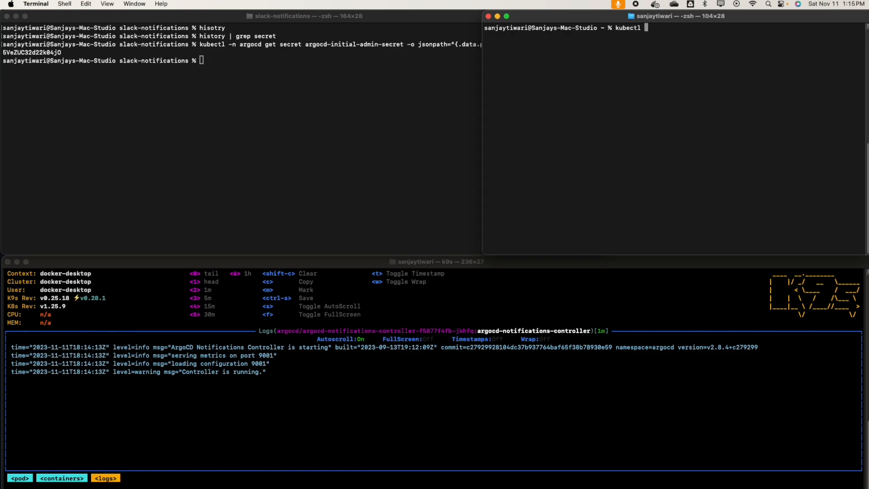
type("port-forward")
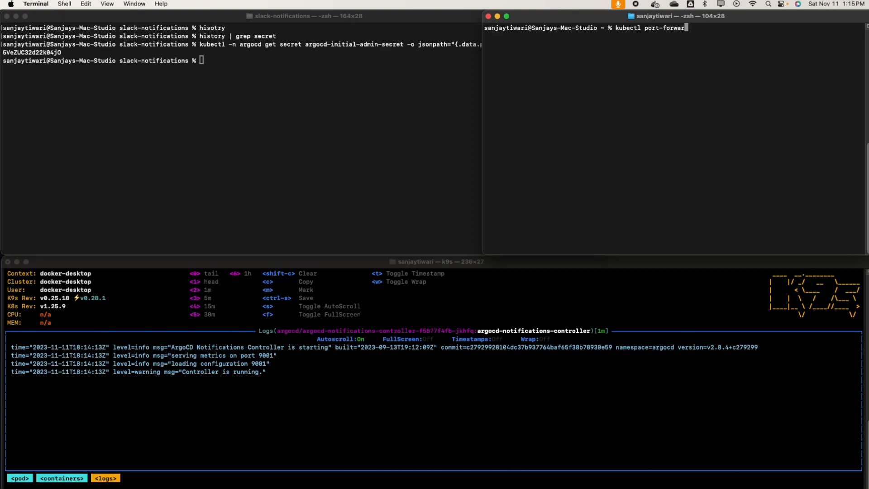
type("svc/argocd-")
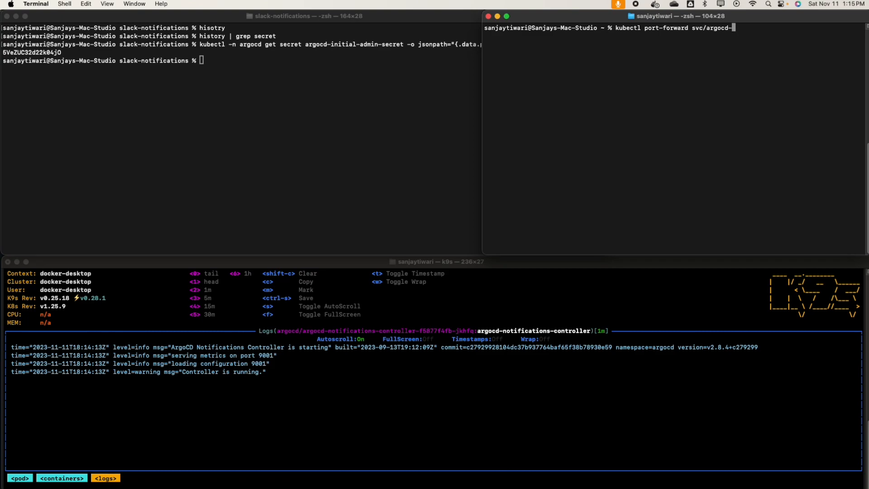
type("server")
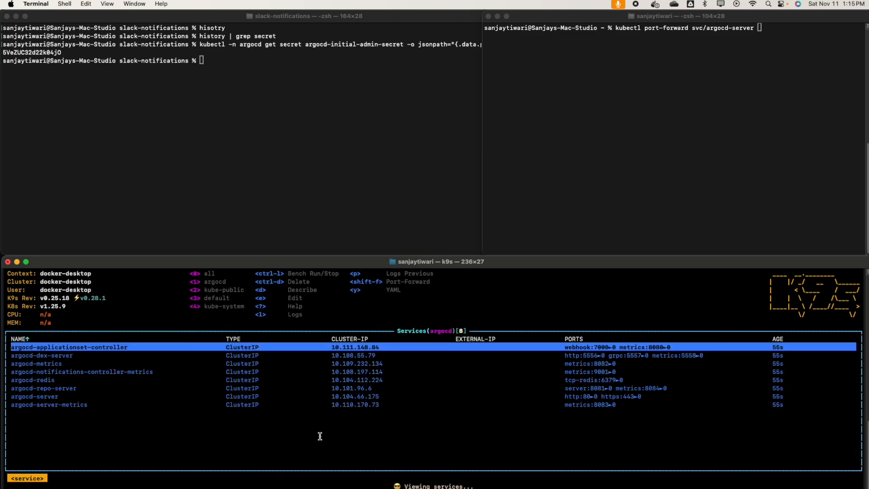
left_click(665, 15)
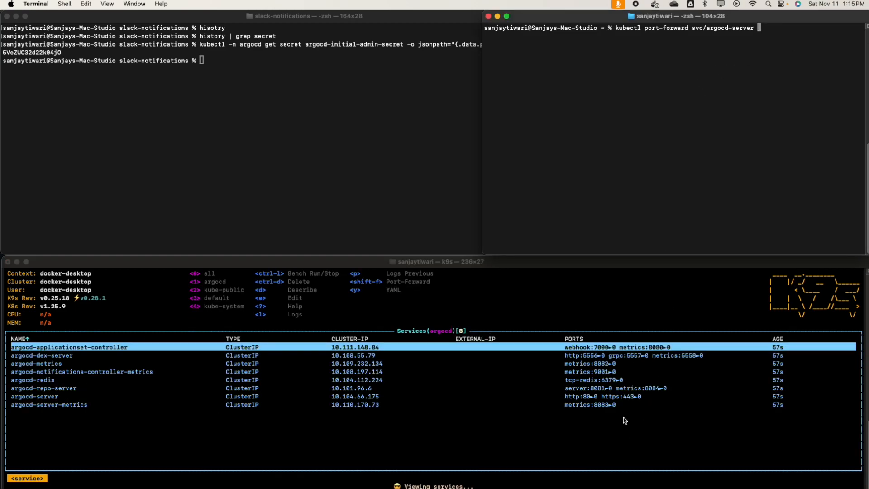
type("8081:80")
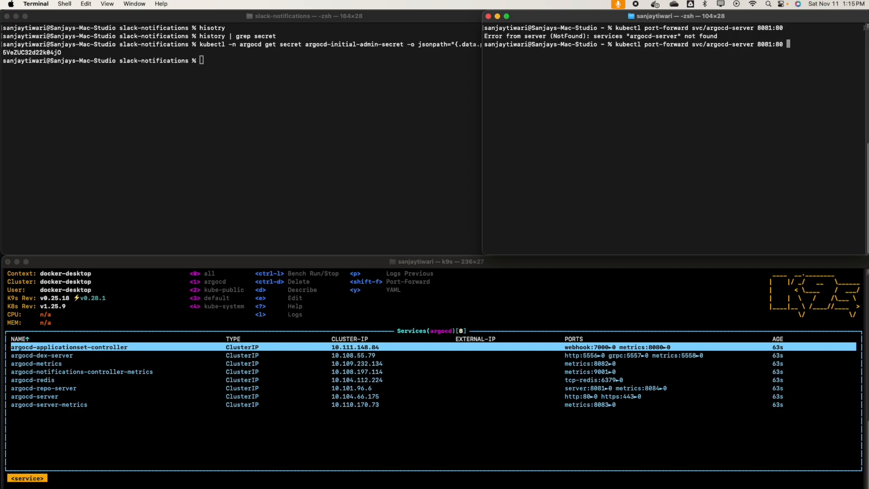
type("-n ar")
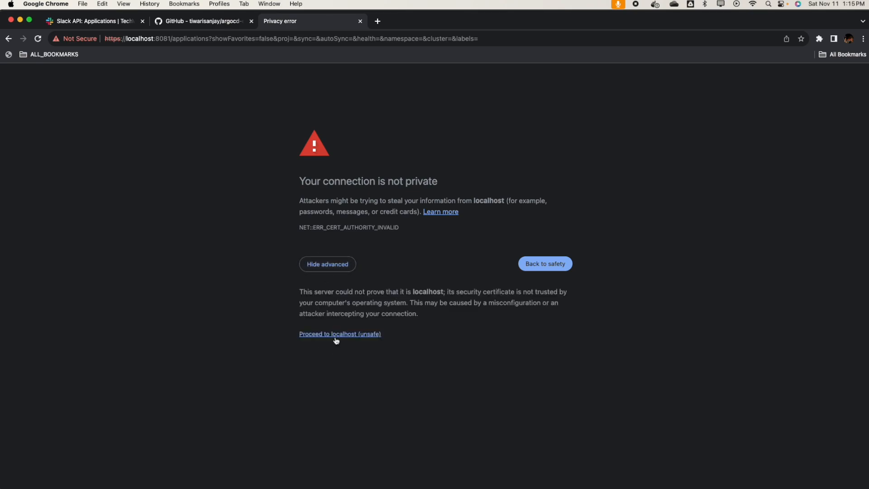
Proceed past the localhost:8081 certificate warning to reach the Argo CD login page
left_click(340, 334)
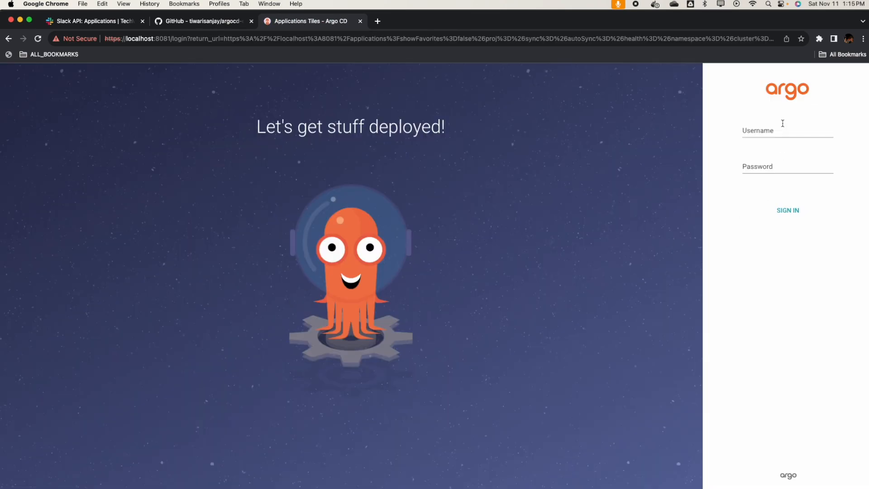
key("cmd+tab")
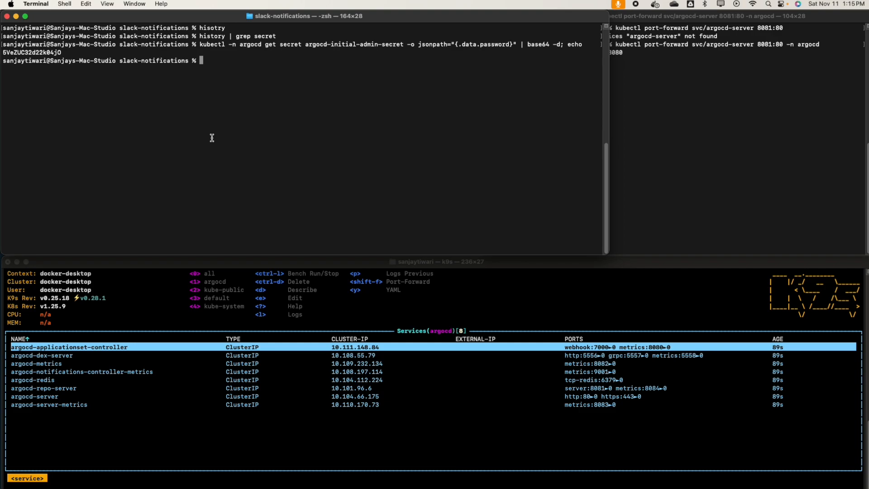
Open test-applications/slack-test-app.yaml and inspect its notifications subscribe.on-deployed.slack annotation
type("ls")
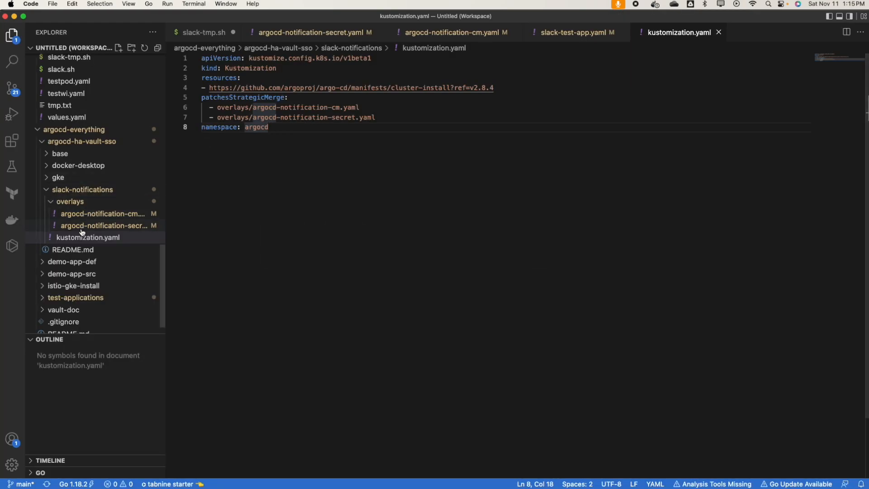
left_click(76, 279)
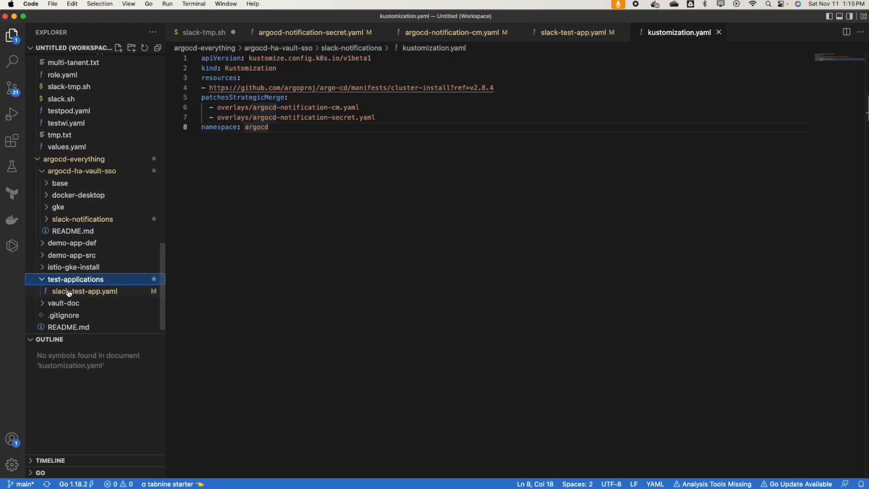
left_click(85, 291)
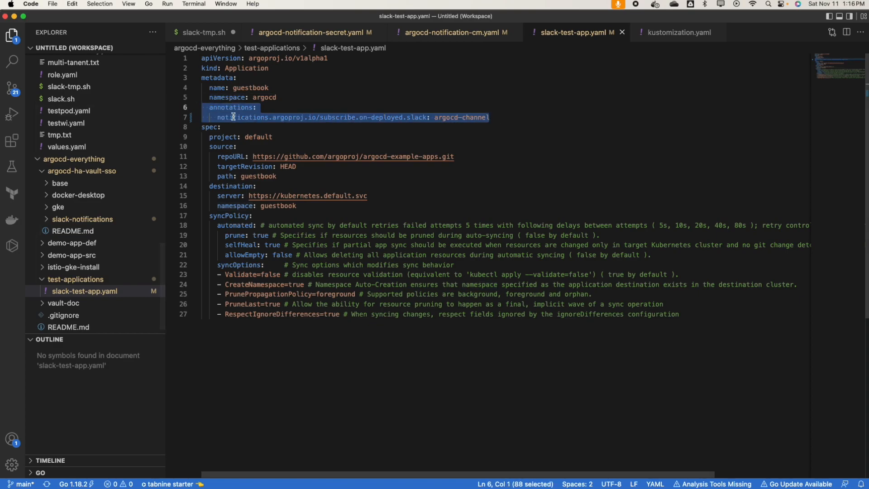
double_click(242, 117)
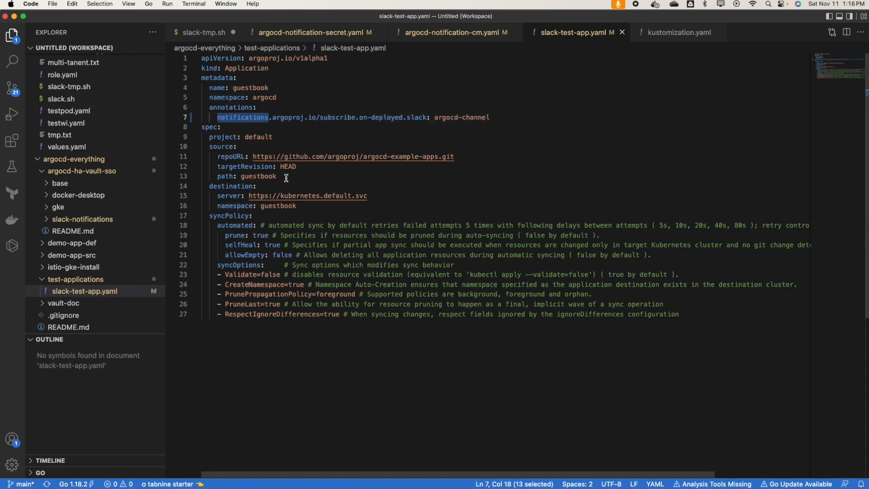
double_click(288, 117)
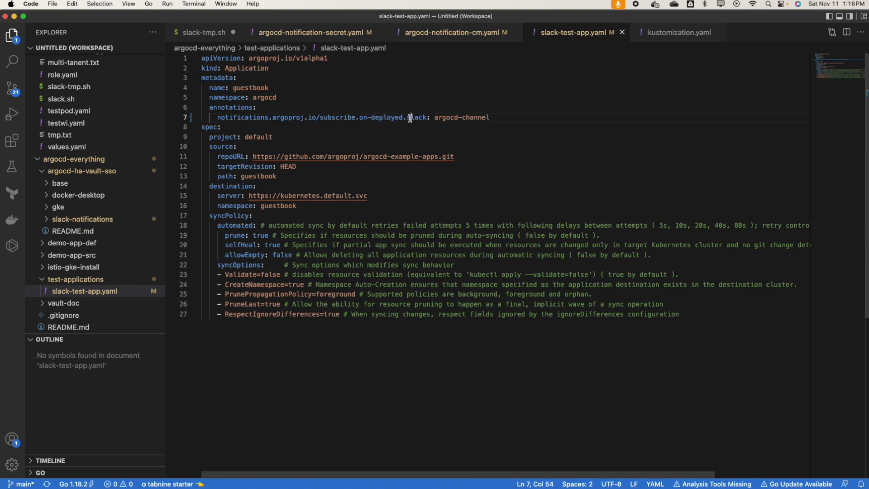
double_click(417, 117)
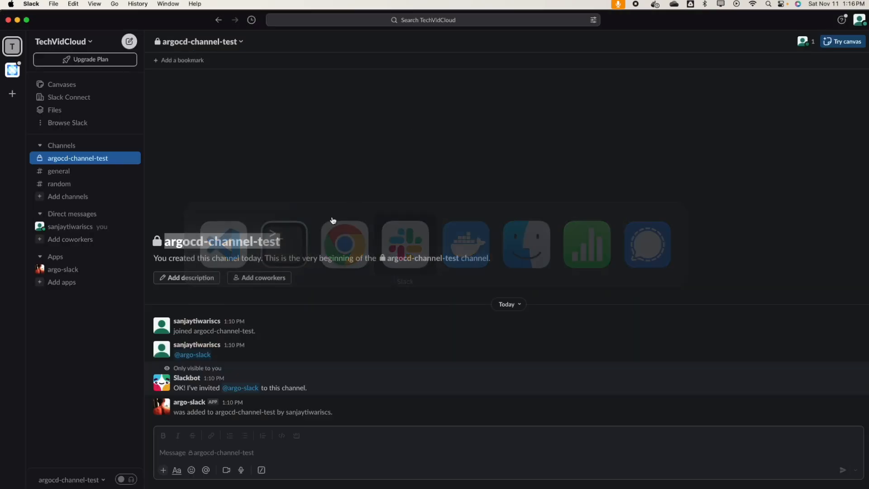
Change the annotation's Slack channel from argocd-channel to argocd-channel-test and save
right_click(222, 241)
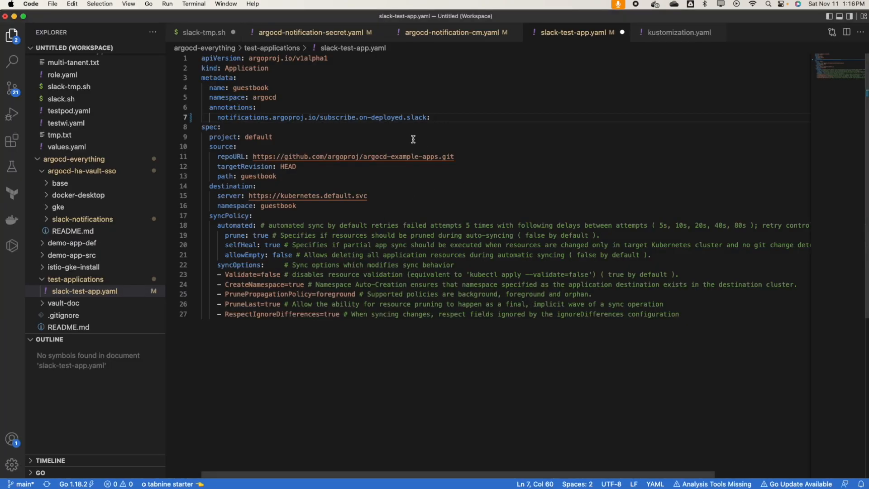
type("argocd-channel-test")
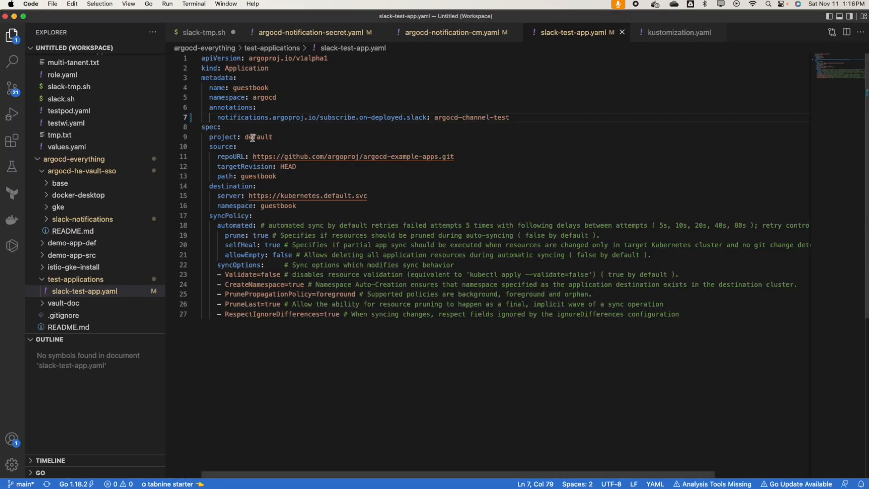
mouse_move(715, 312)
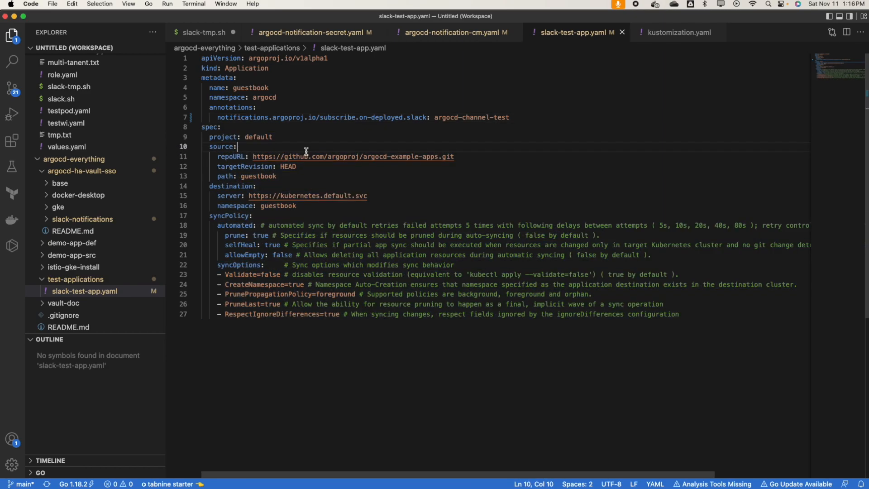
double_click(257, 137)
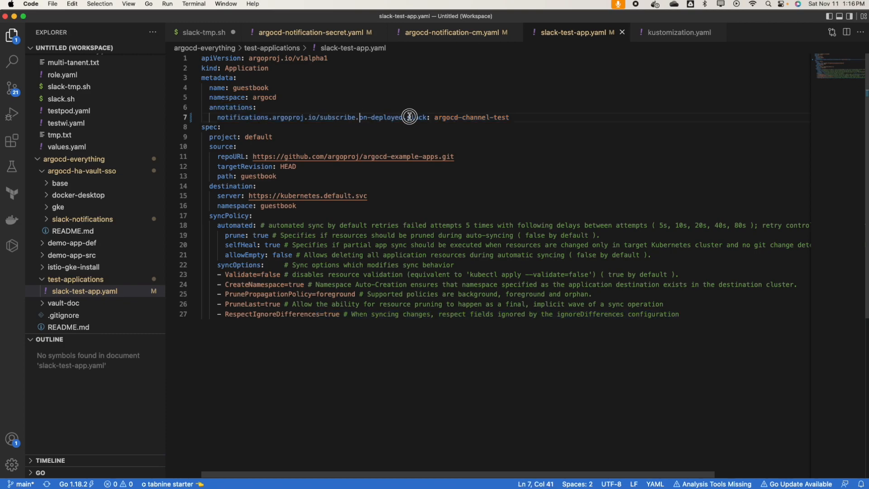
left_click_drag(360, 117, 510, 117)
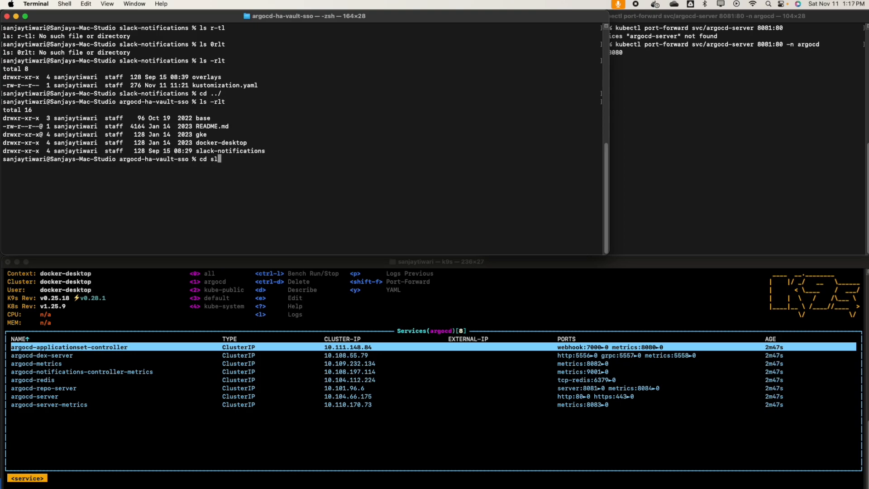
Apply slack-test-app.yaml to the cluster with k apply -f from test-applications
key("backspace")
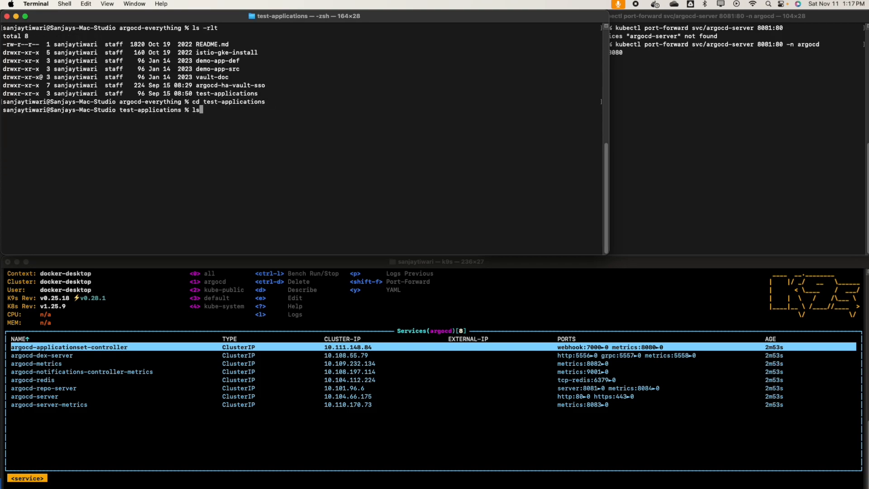
type("k appy")
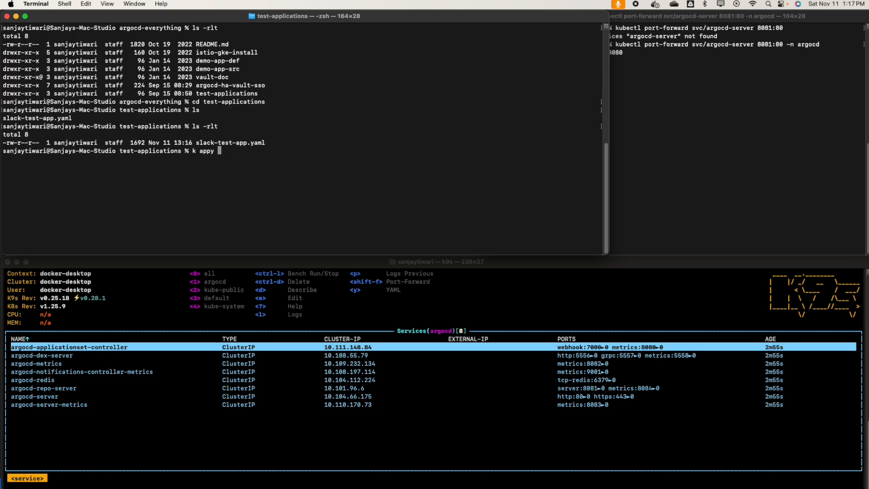
type("-f slack-test-app.yaml")
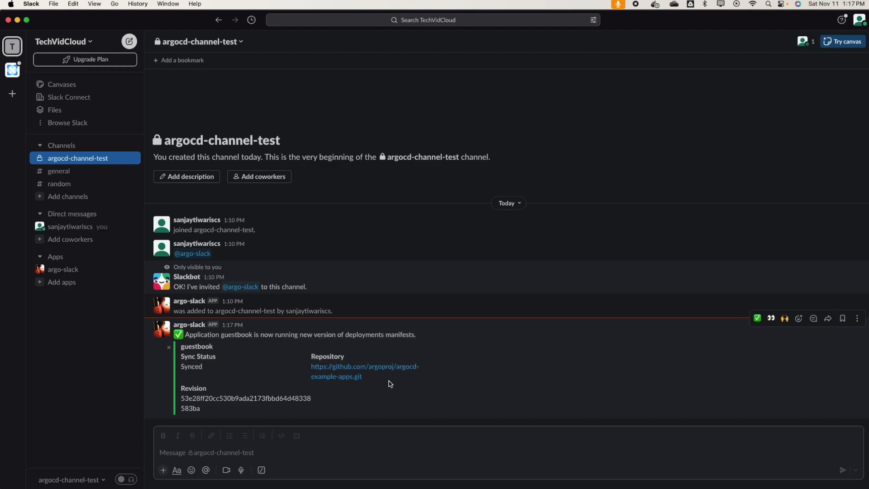
Post 'Congratulations' below the argo-slack guestbook Synced notification in argocd-channel-test
left_click_drag(182, 398, 201, 408)
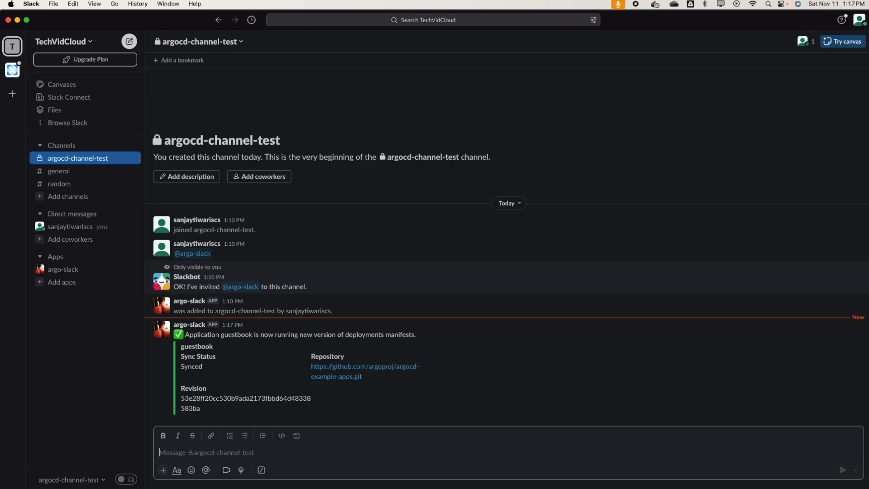
type("Congratu")
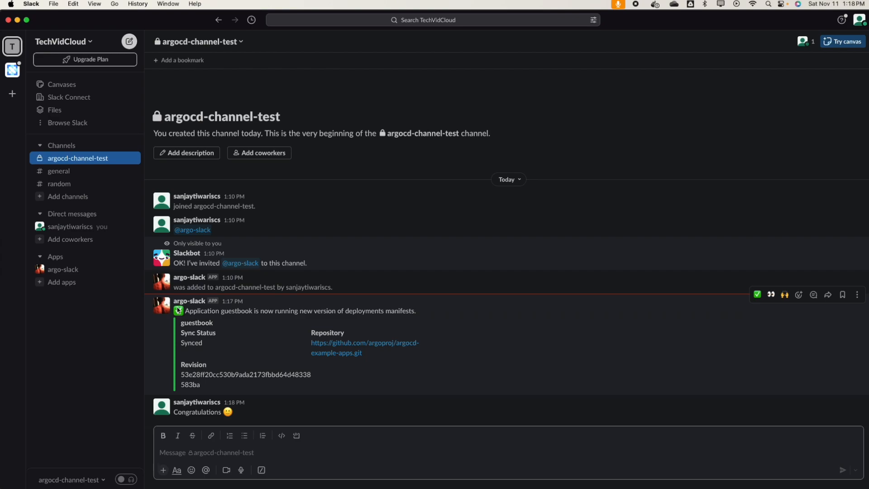
key("cmd+tab")
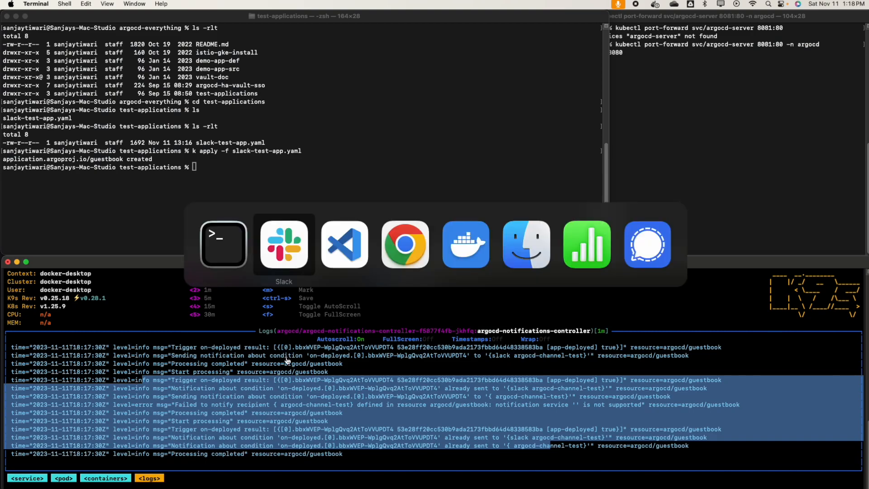
After the notifications-controller logs, switch to Slack and then back to Visual Studio Code
left_click(284, 244)
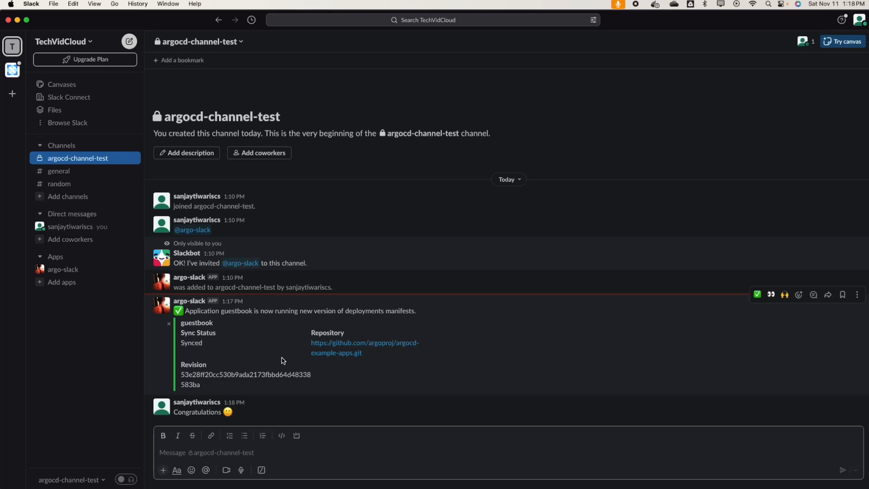
key("cmd+tab")
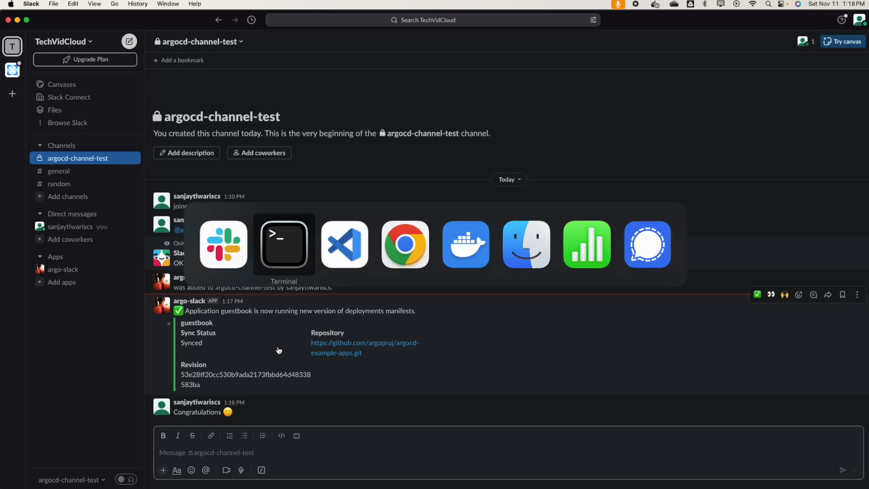
left_click(344, 244)
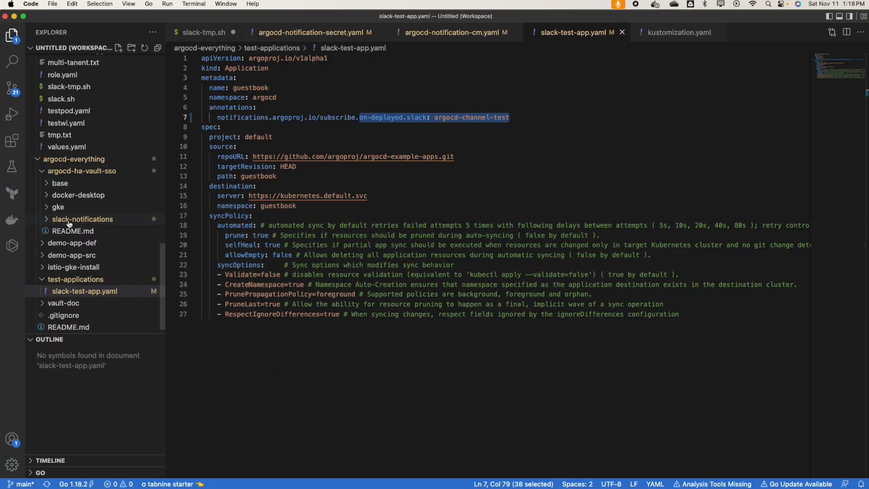